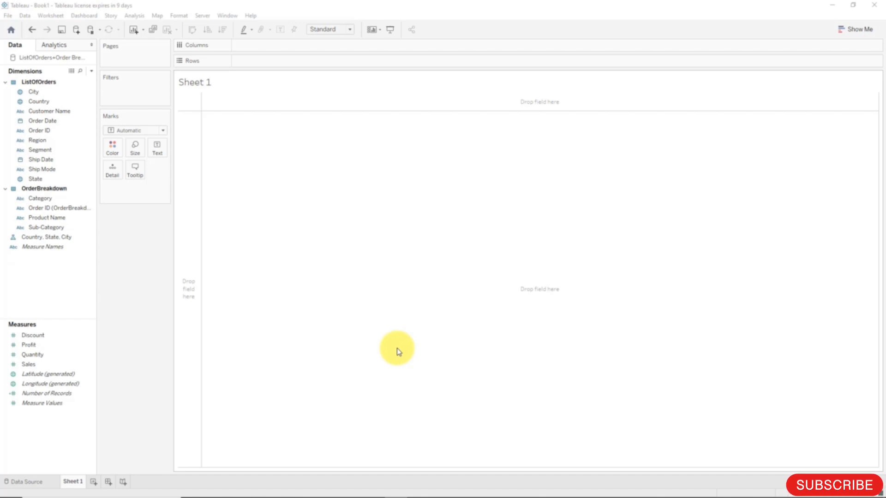
pyautogui.moveTo(393, 349)
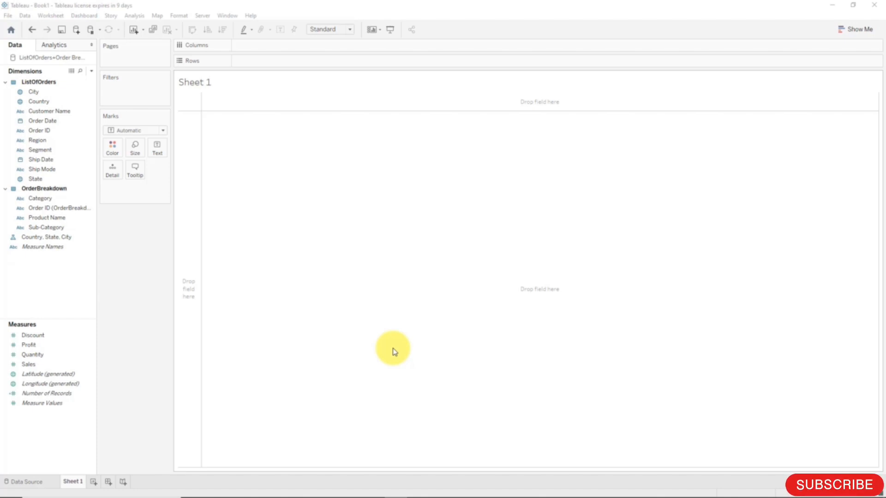
# Save the workbook as 'Section 4' in the Workbooks folder
pyautogui.click(8, 15)
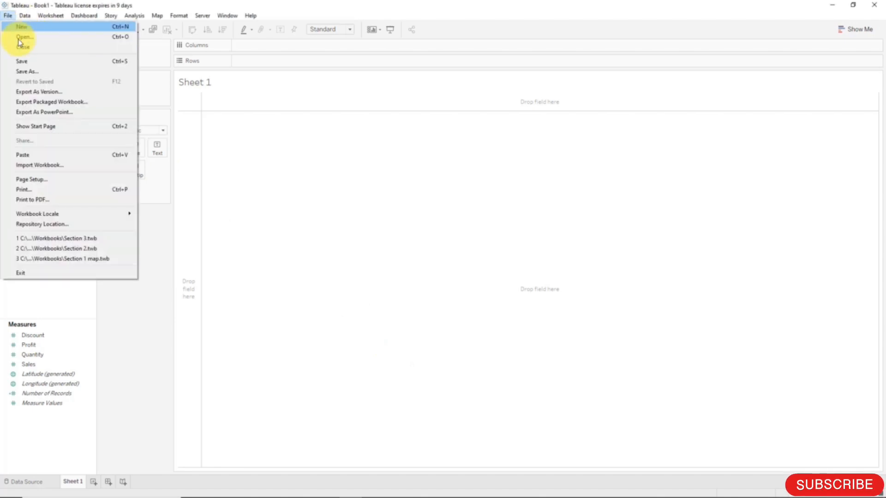
pyautogui.click(27, 71)
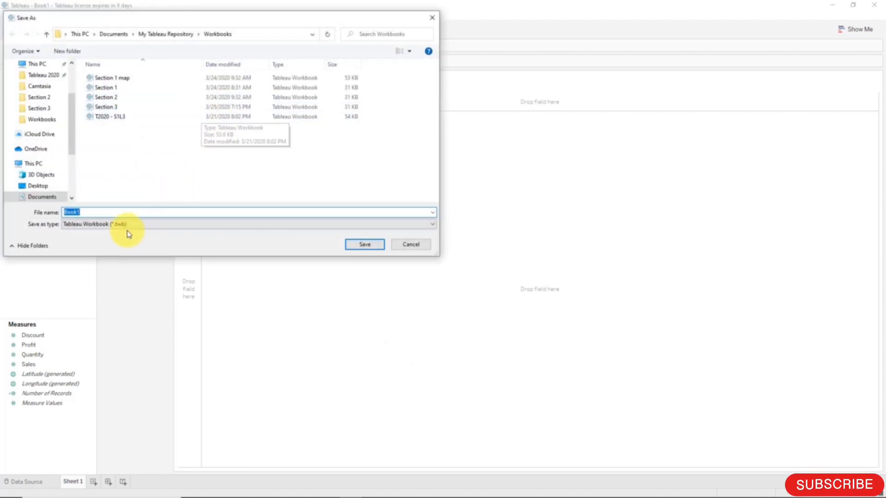
pyautogui.write('Section')
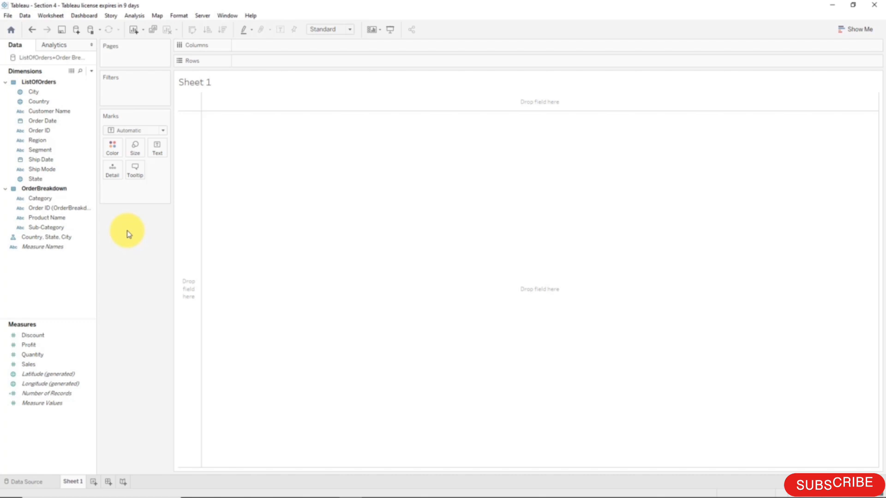
pyautogui.click(45, 227)
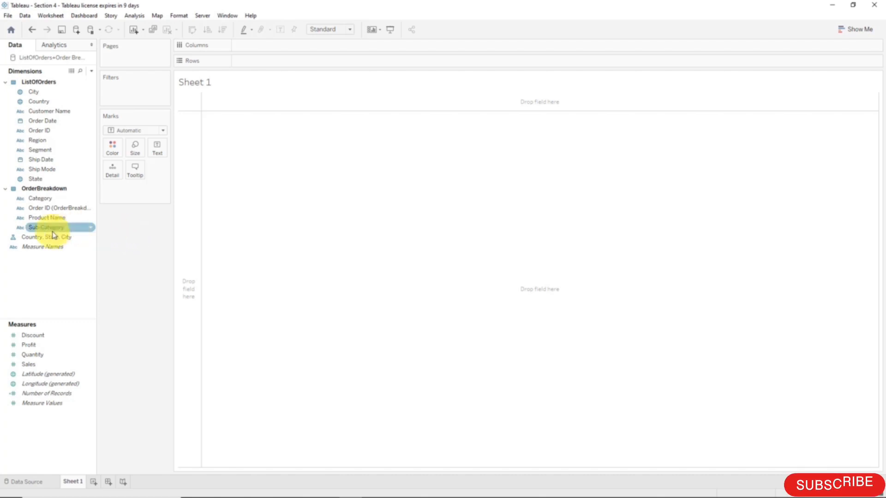
pyautogui.moveTo(35, 82)
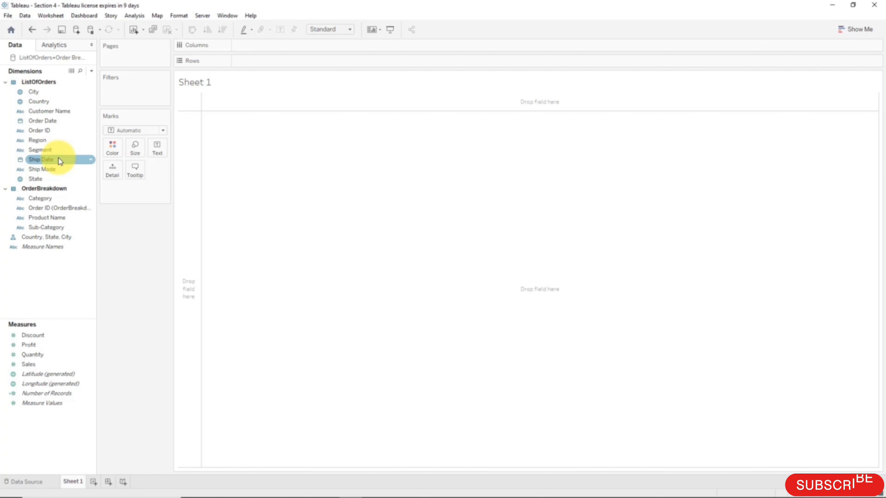
pyautogui.moveTo(35, 178)
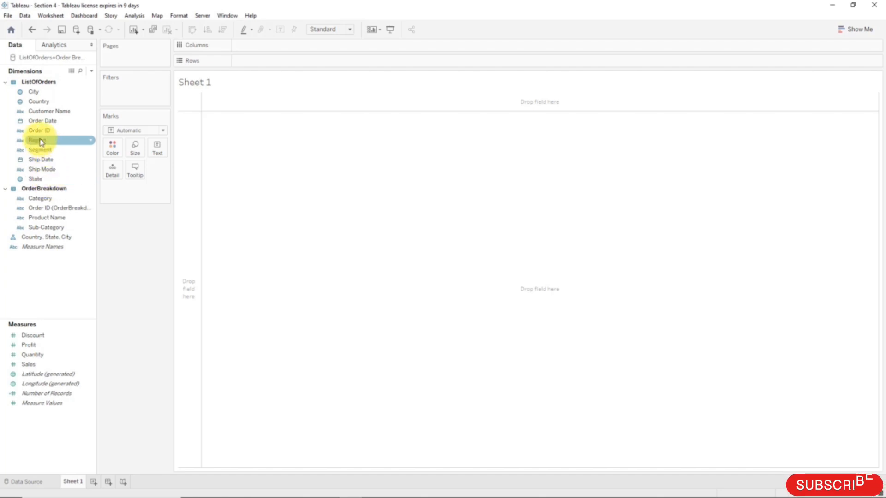
pyautogui.moveTo(60, 143)
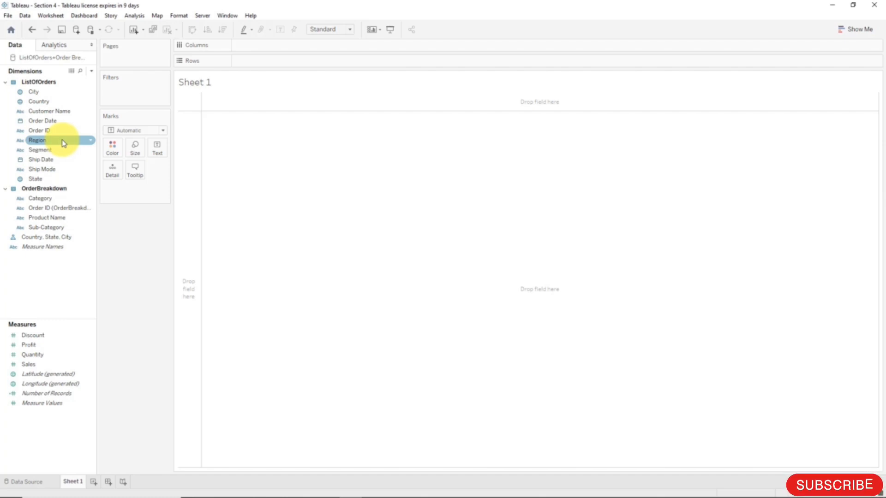
pyautogui.moveTo(214, 201)
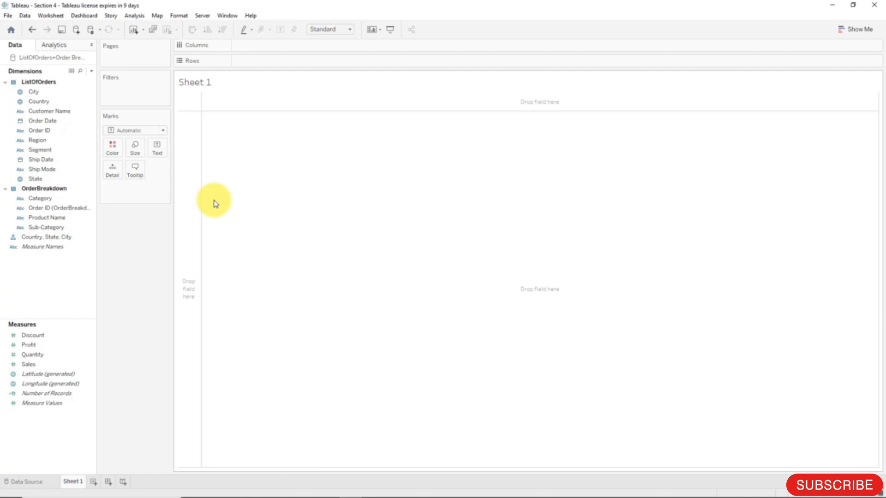
pyautogui.moveTo(209, 200)
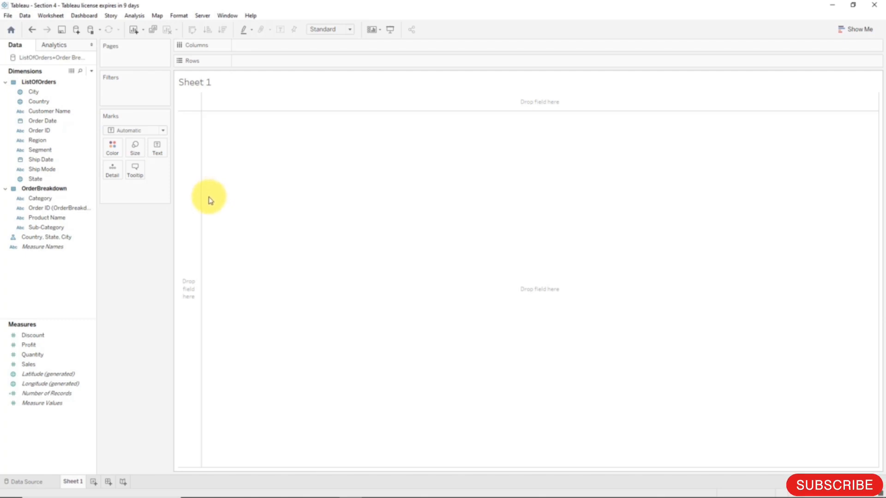
pyautogui.moveTo(46, 217)
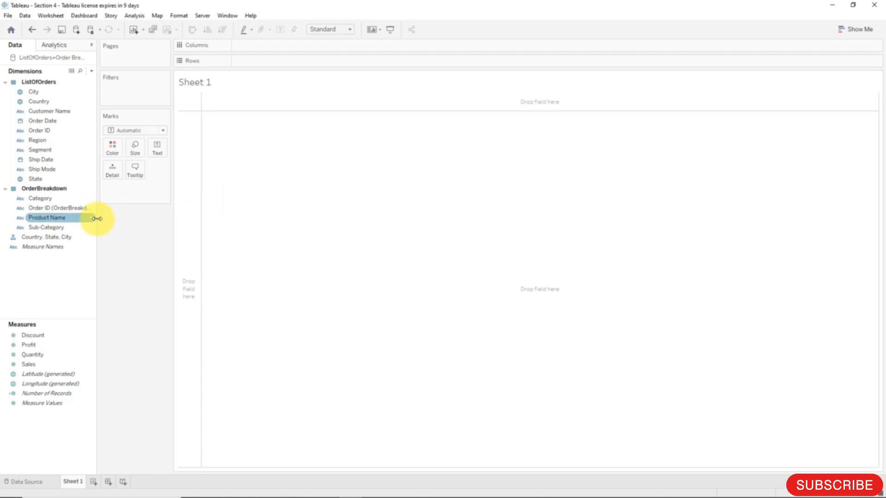
pyautogui.moveTo(55, 106)
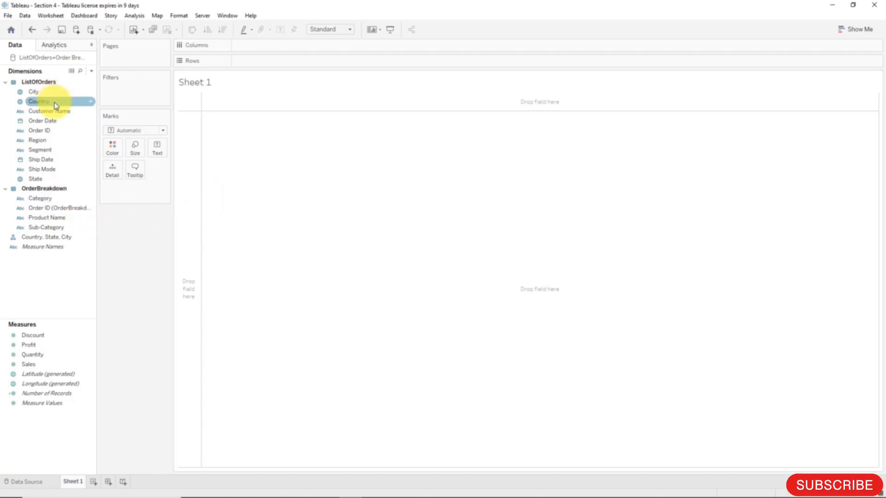
pyautogui.moveTo(36, 178)
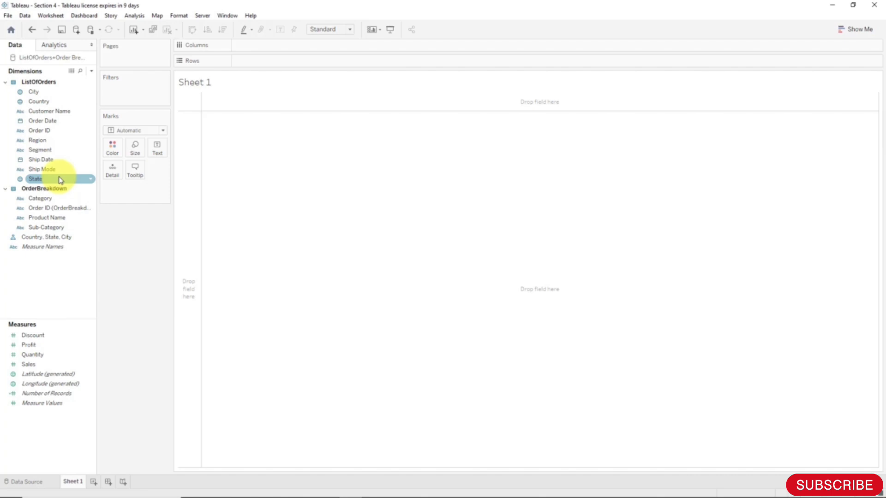
pyautogui.moveTo(56, 237)
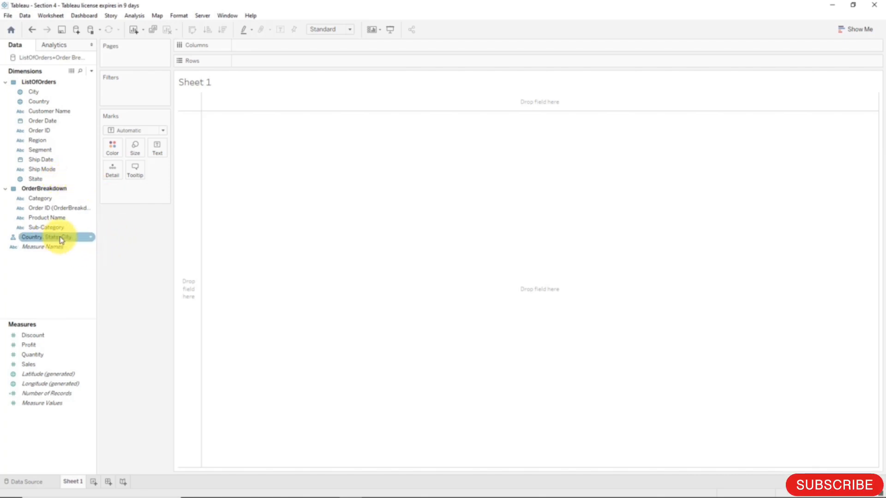
# Remove the Country, State, City hierarchy and group Country and City into 'Geography'
pyautogui.rightClick(50, 236)
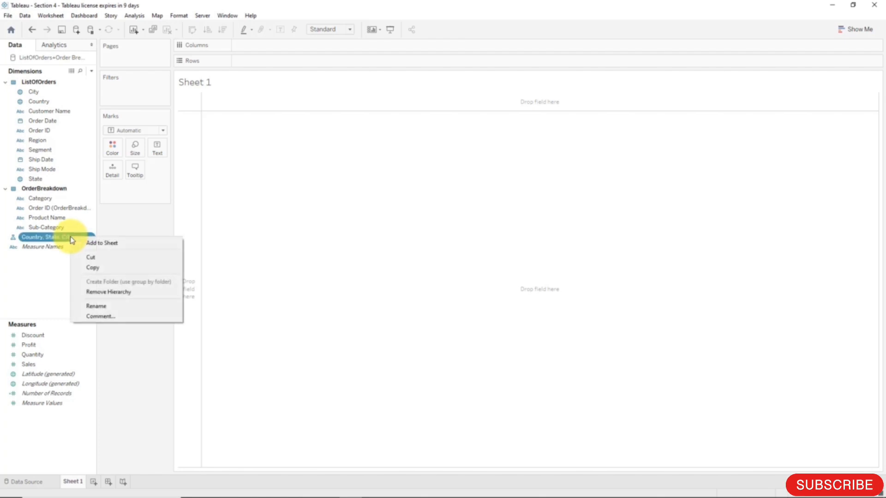
pyautogui.moveTo(111, 300)
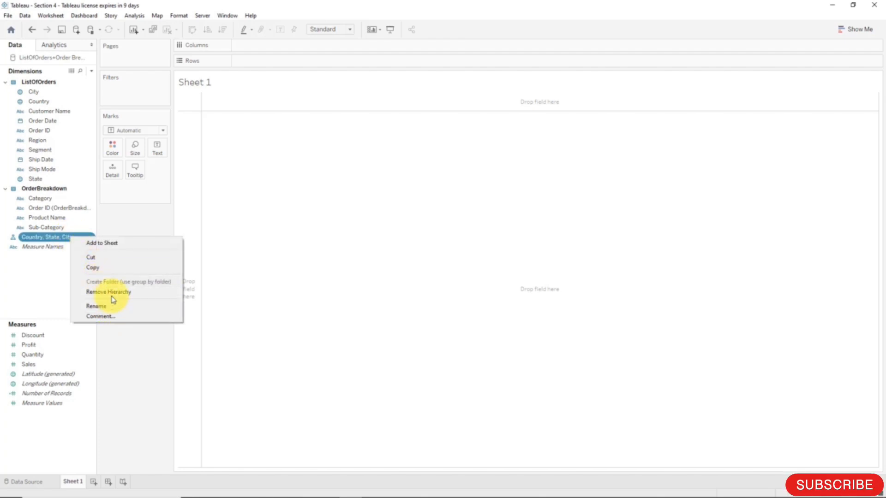
pyautogui.click(108, 292)
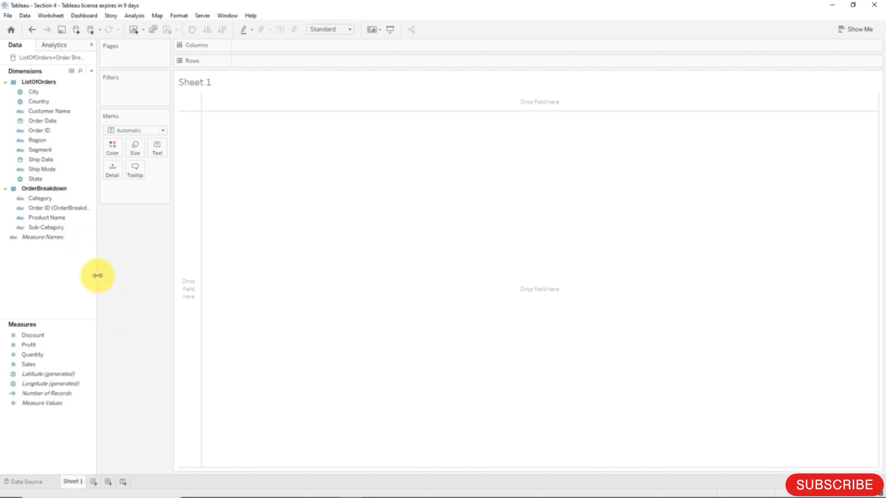
pyautogui.moveTo(70, 266)
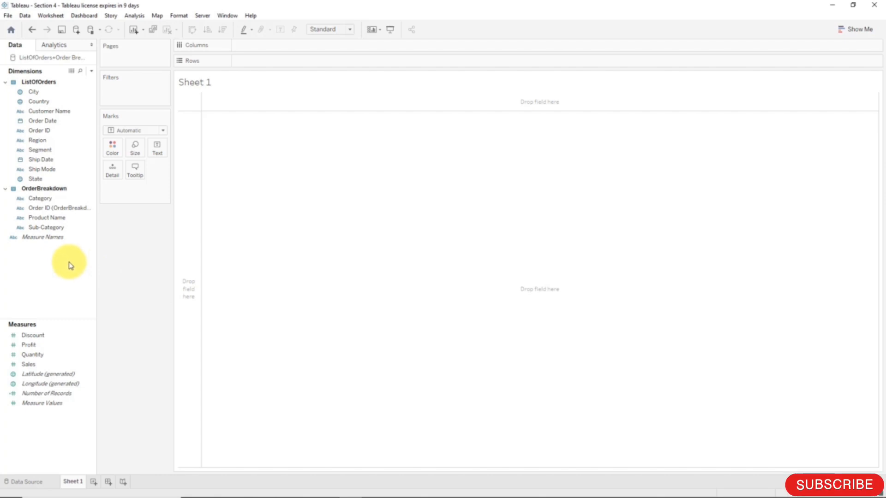
pyautogui.moveTo(32, 255)
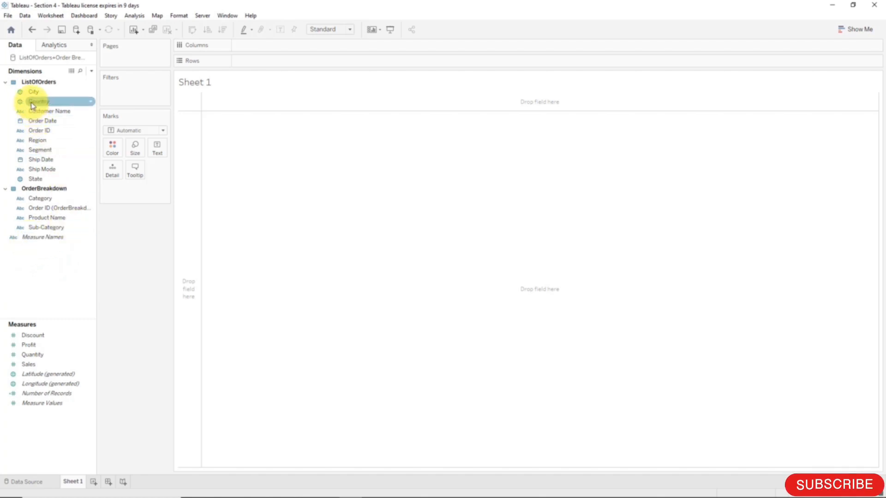
pyautogui.click(34, 91)
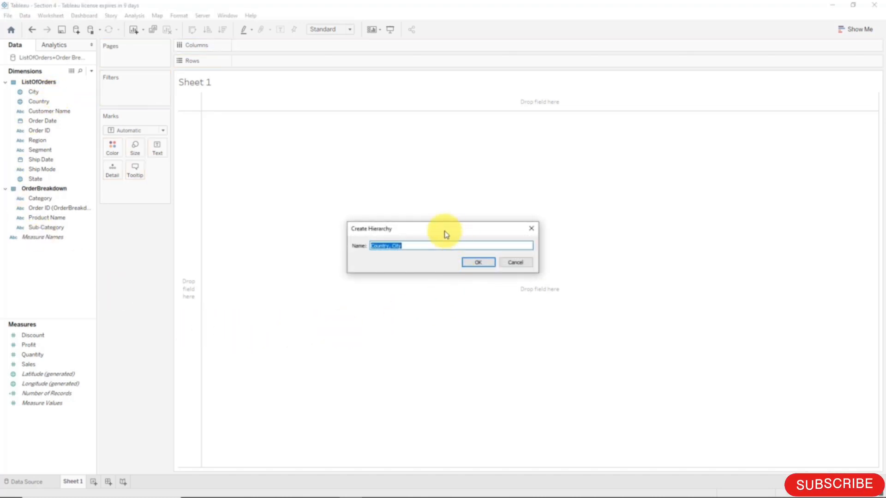
pyautogui.moveTo(400, 232)
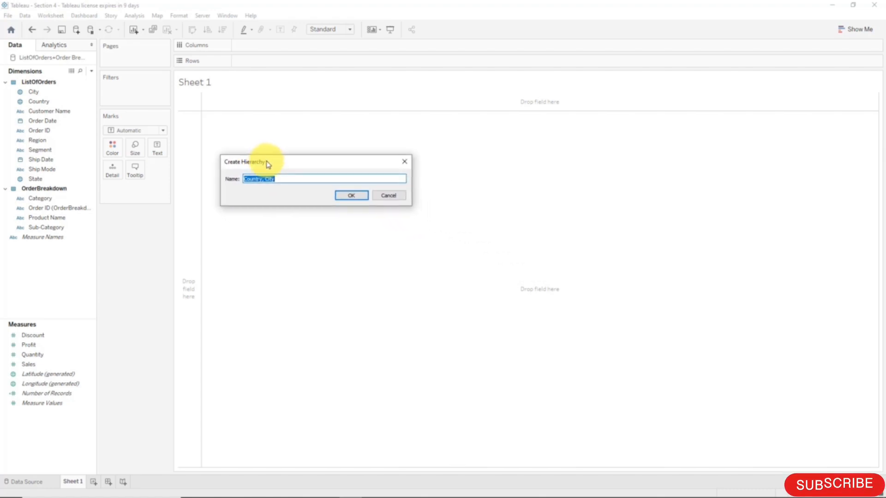
pyautogui.click(278, 179)
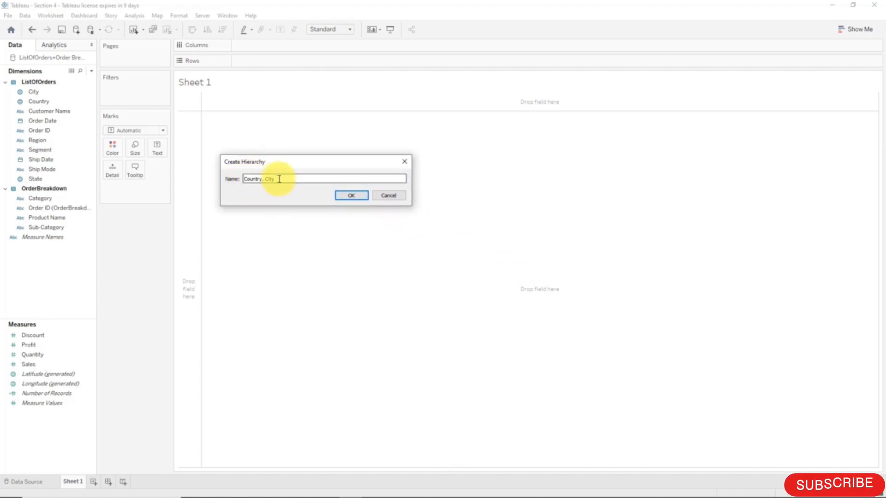
pyautogui.write('Geogr')
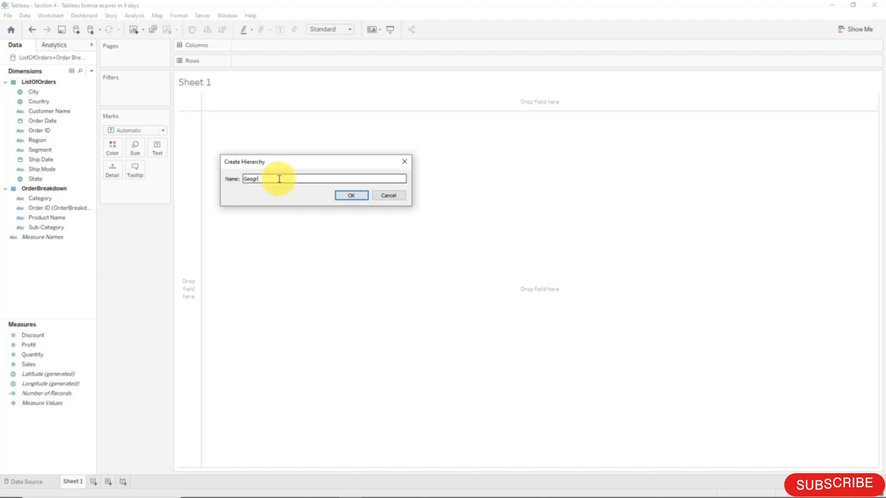
pyautogui.click(351, 194)
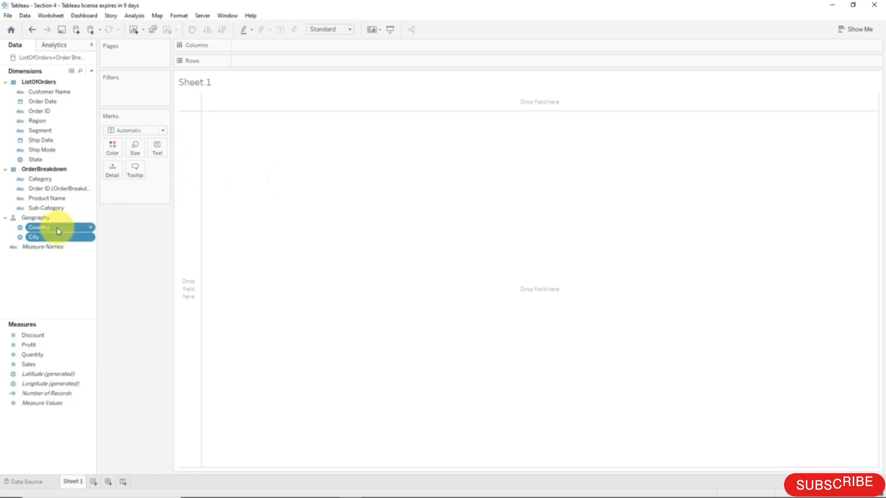
pyautogui.moveTo(56, 244)
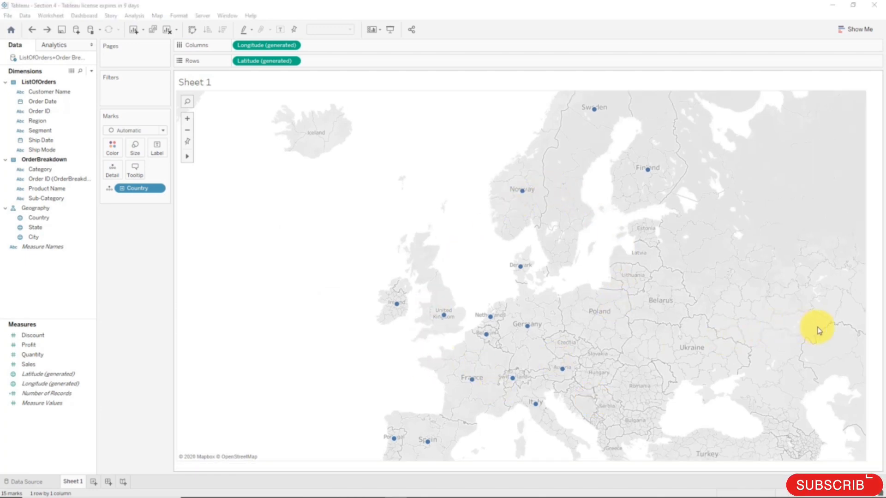
pyautogui.moveTo(865, 324)
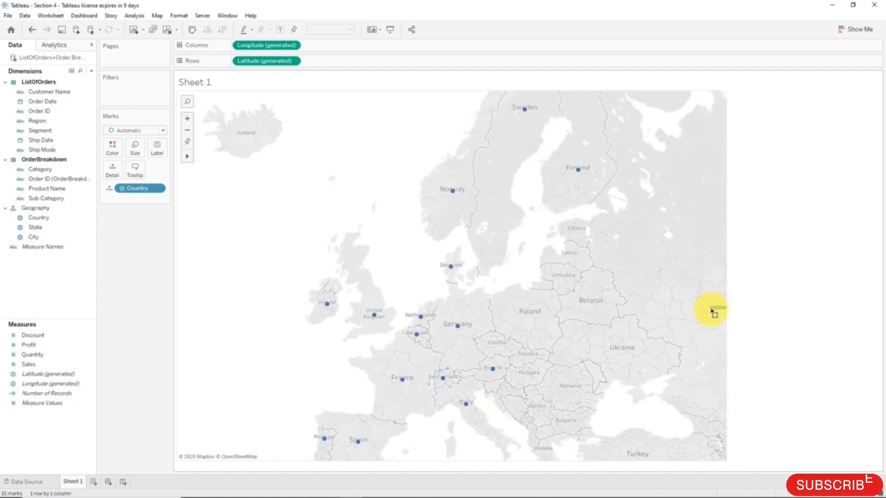
pyautogui.moveTo(532, 401)
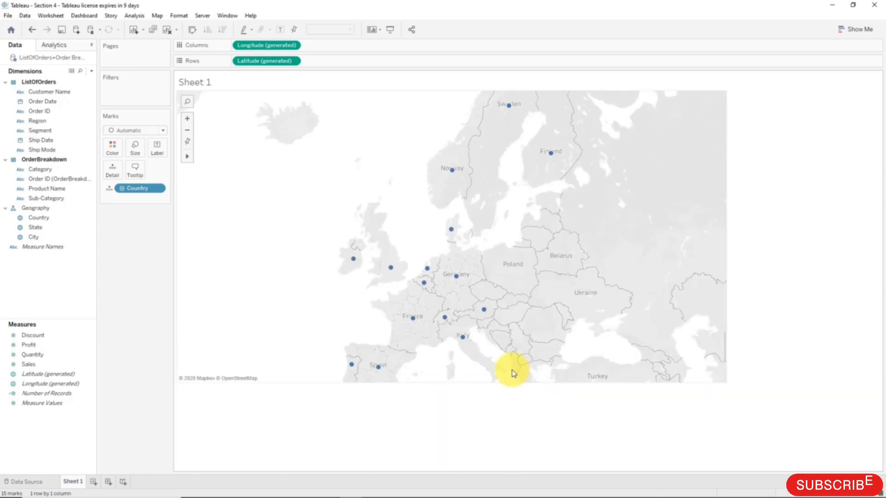
pyautogui.moveTo(414, 262)
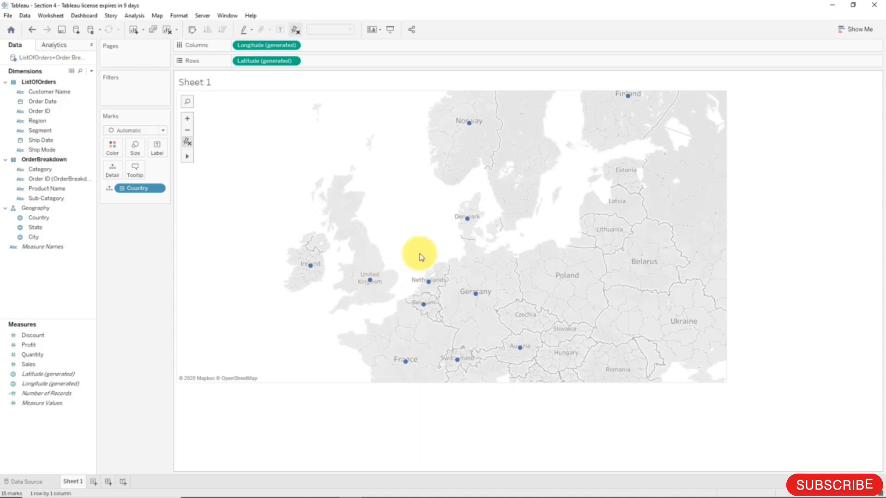
pyautogui.moveTo(441, 172)
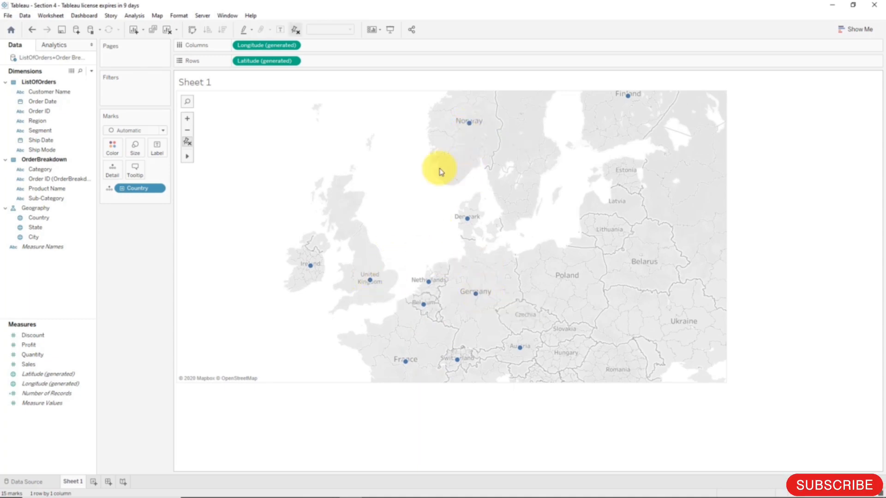
pyautogui.moveTo(537, 222)
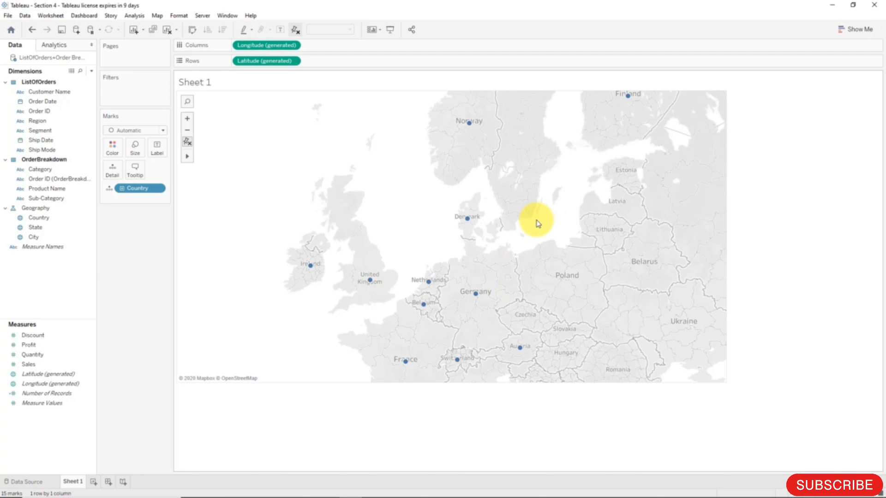
pyautogui.moveTo(316, 159)
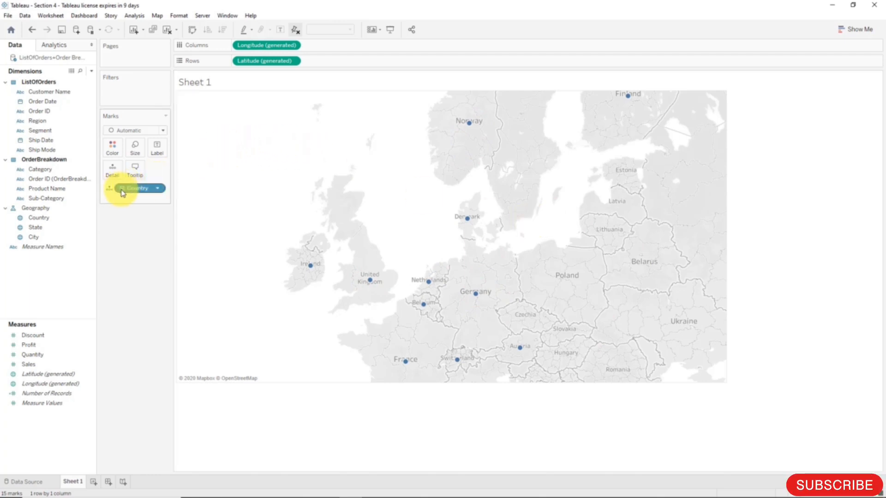
pyautogui.moveTo(136, 188)
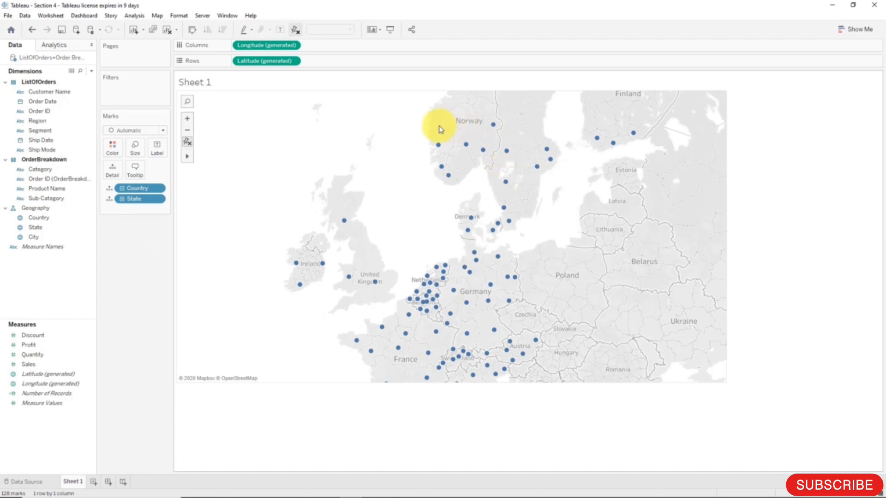
pyautogui.moveTo(304, 191)
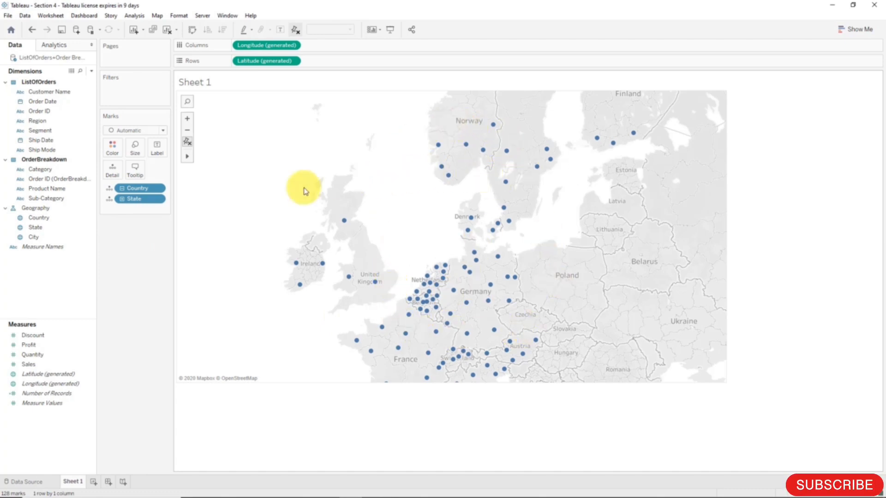
pyautogui.moveTo(188, 130)
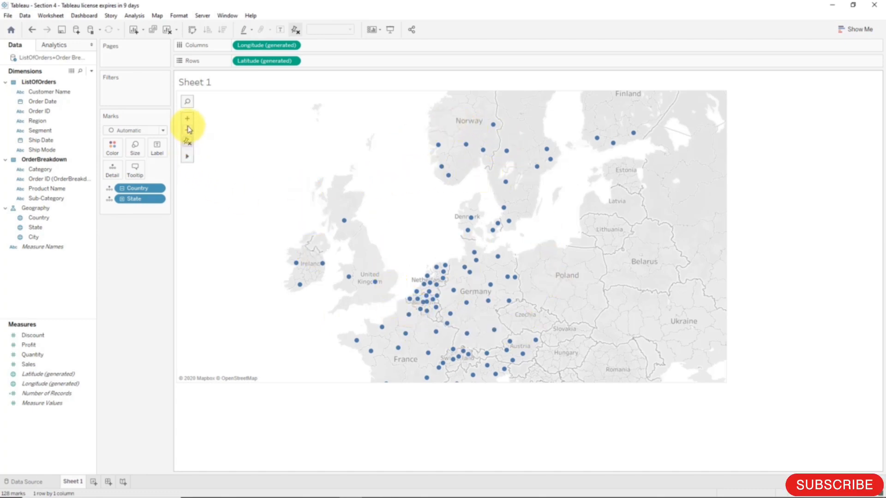
pyautogui.click(187, 130)
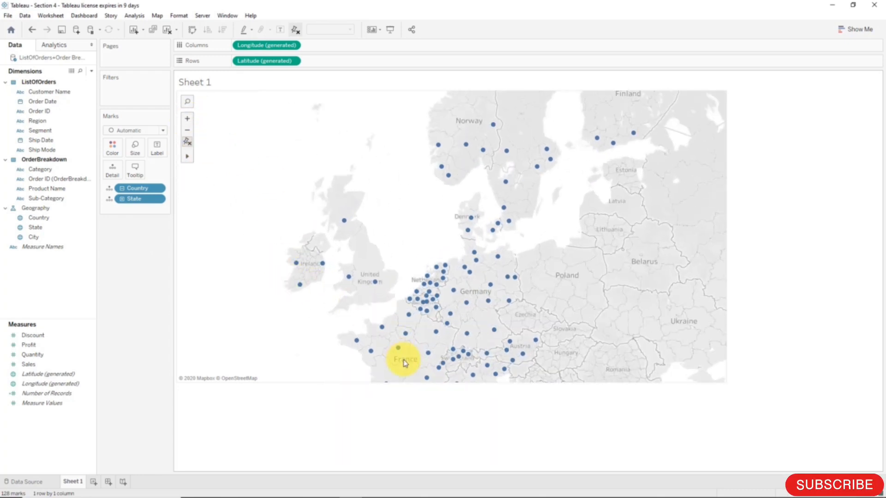
pyautogui.moveTo(428, 344)
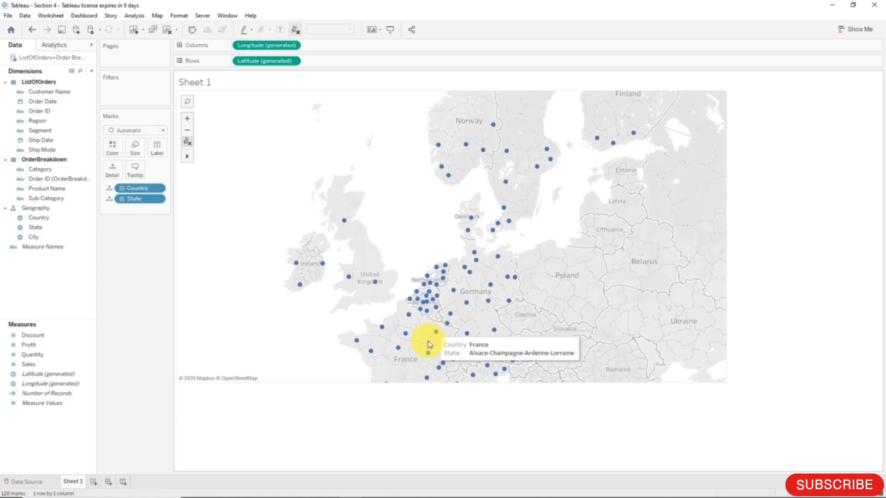
pyautogui.moveTo(360, 347)
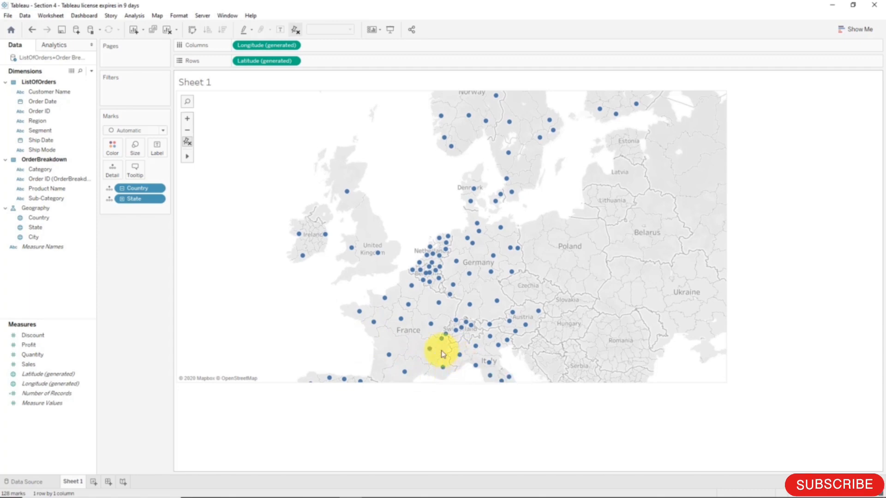
pyautogui.moveTo(370, 327)
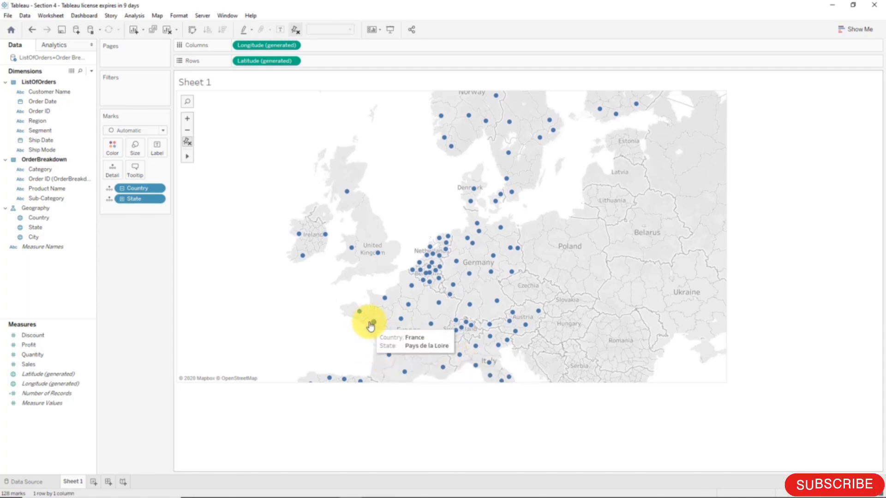
pyautogui.moveTo(350, 337)
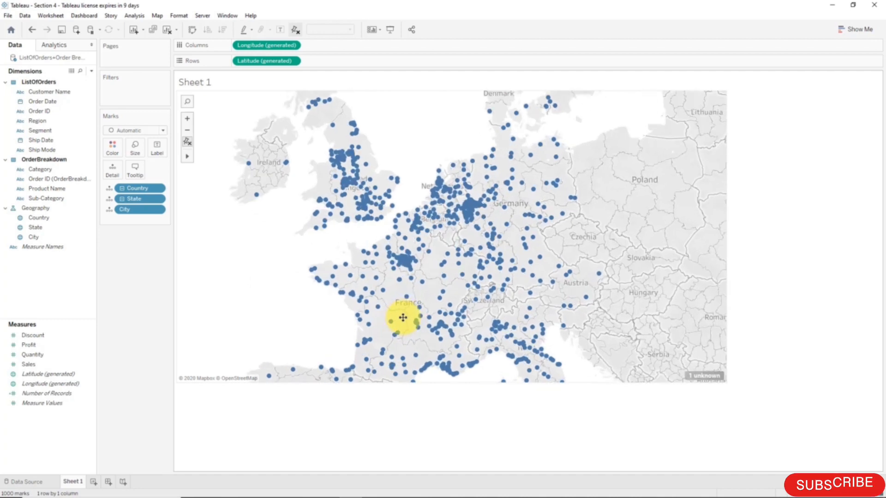
# Zoom into the Europe map to inspect the city-level dots
pyautogui.scroll(3)
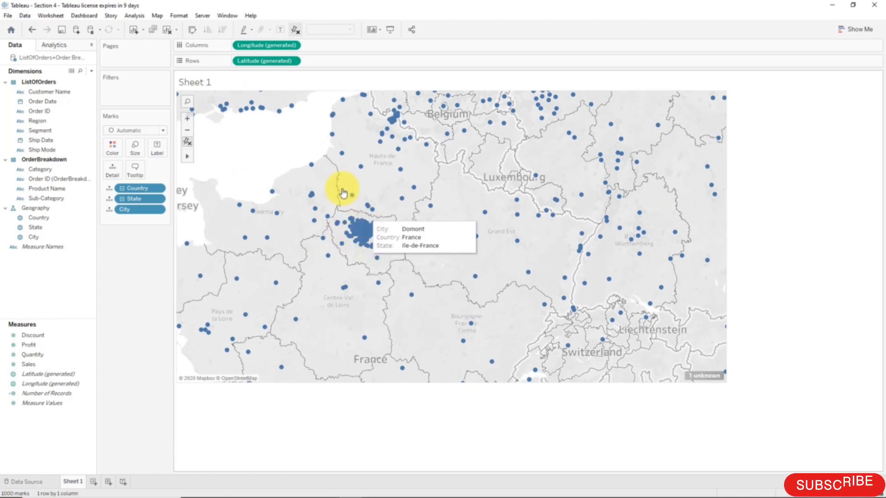
pyautogui.moveTo(318, 209)
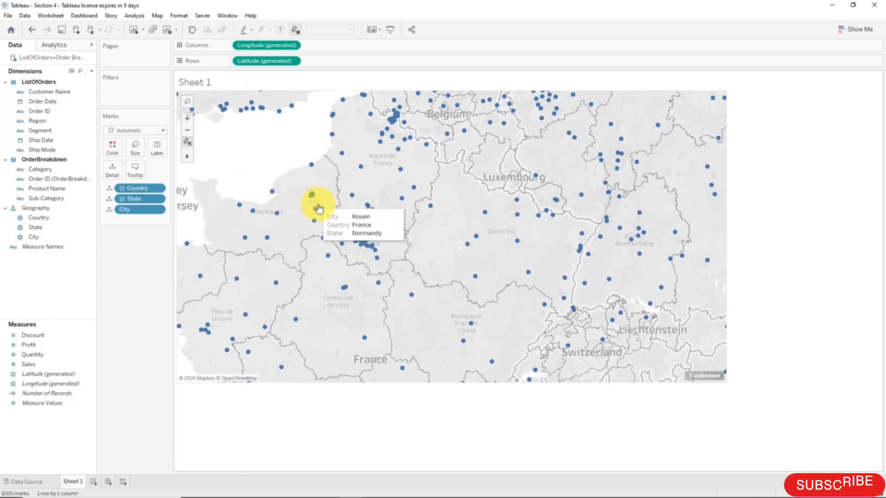
pyautogui.moveTo(392, 245)
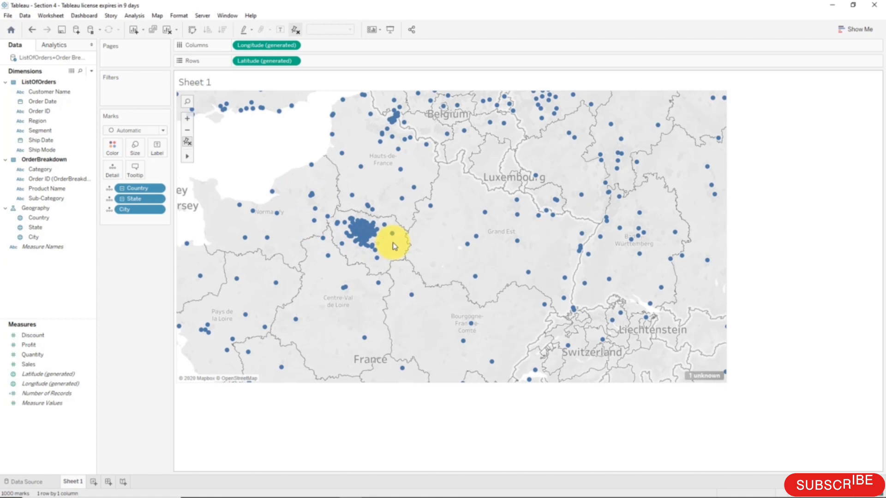
pyautogui.moveTo(378, 266)
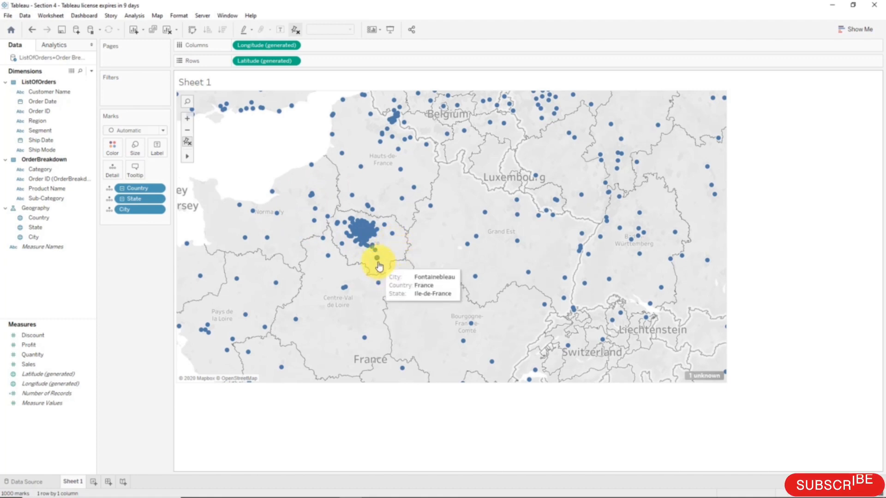
pyautogui.moveTo(375, 247)
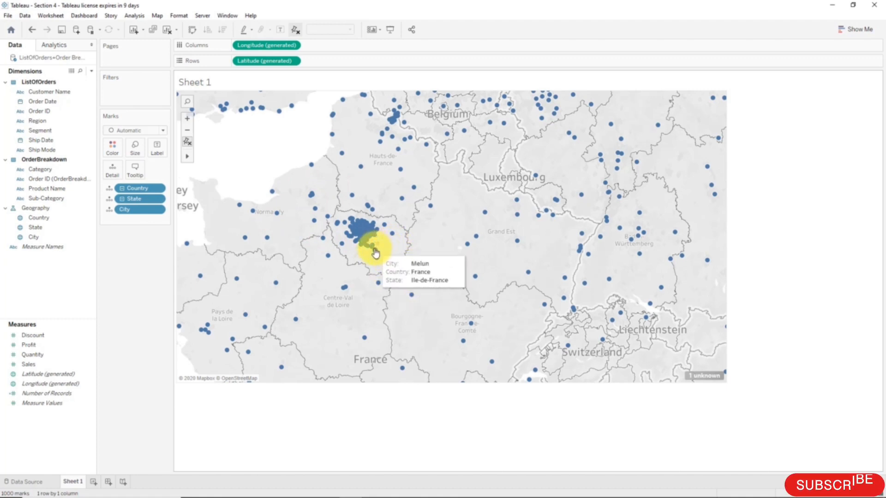
pyautogui.moveTo(392, 262)
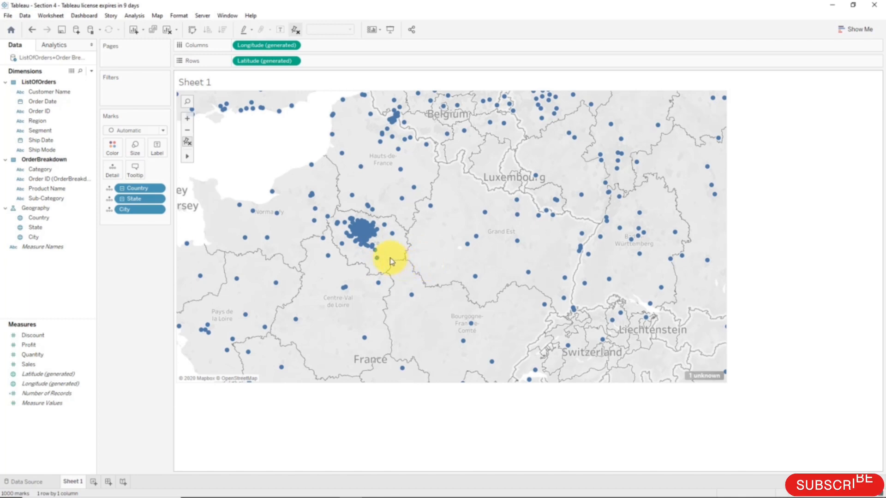
pyautogui.moveTo(390, 239)
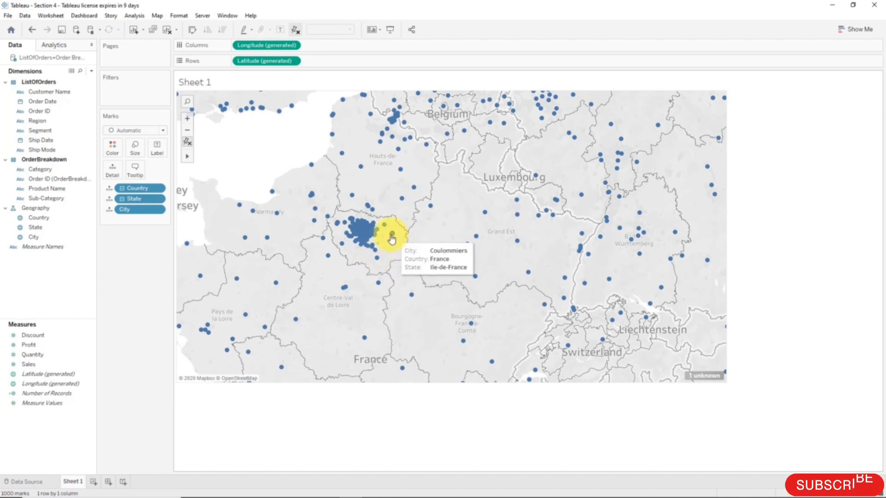
pyautogui.moveTo(378, 240)
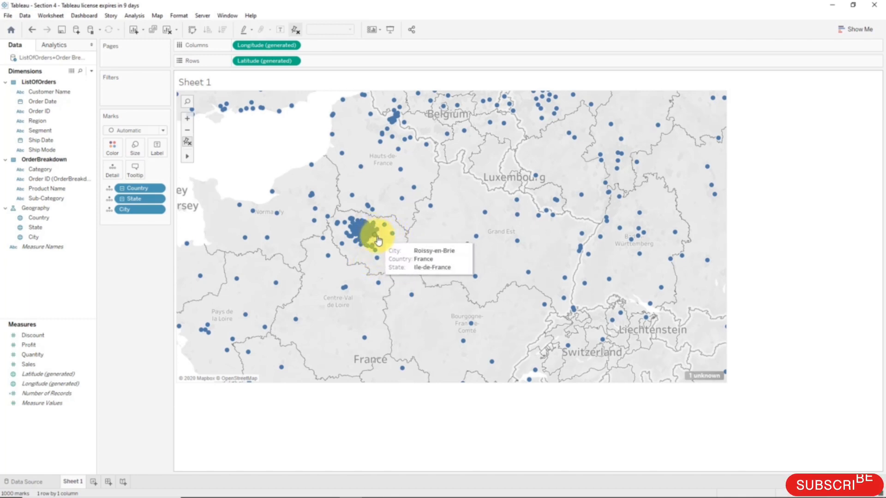
pyautogui.moveTo(370, 253)
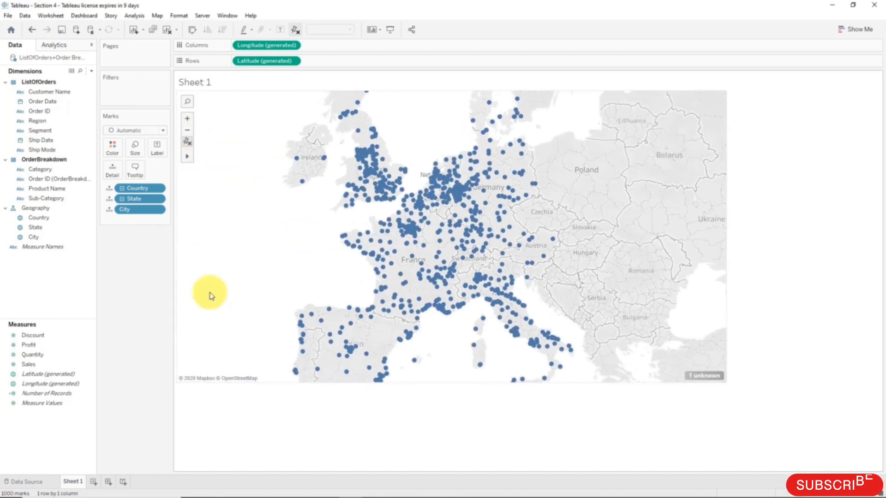
pyautogui.moveTo(401, 253)
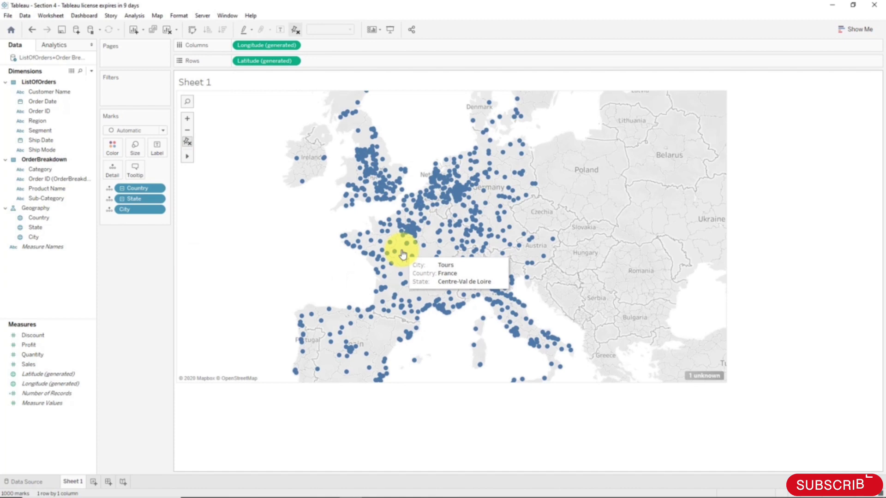
pyautogui.moveTo(137, 418)
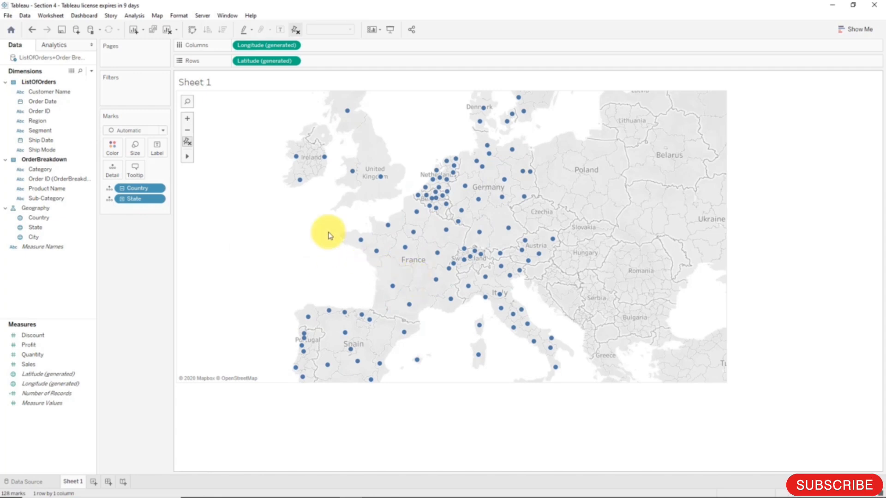
pyautogui.moveTo(332, 241)
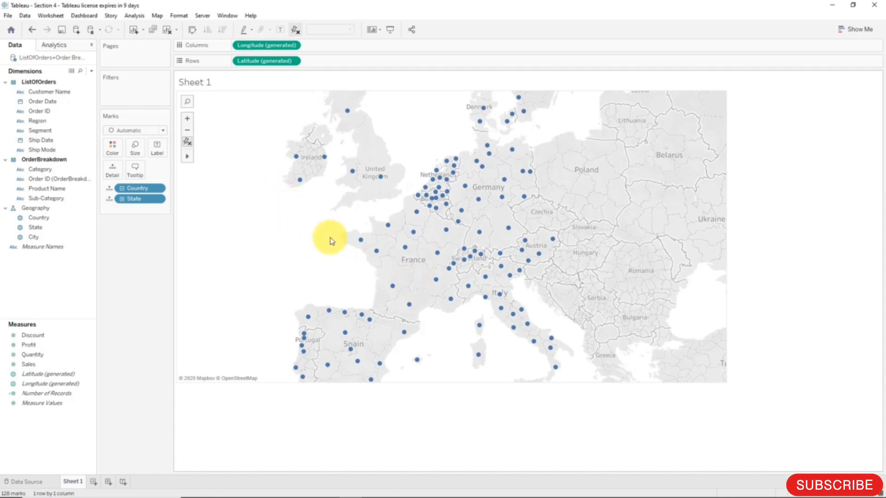
pyautogui.moveTo(301, 212)
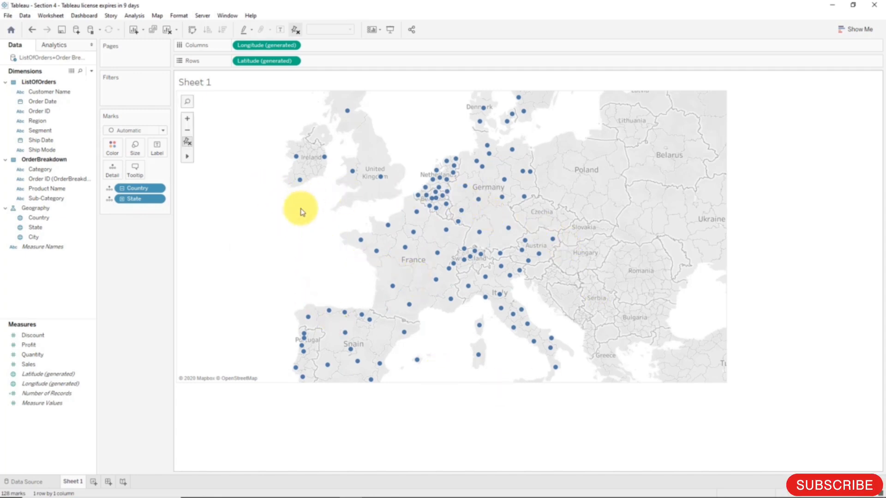
pyautogui.moveTo(299, 212)
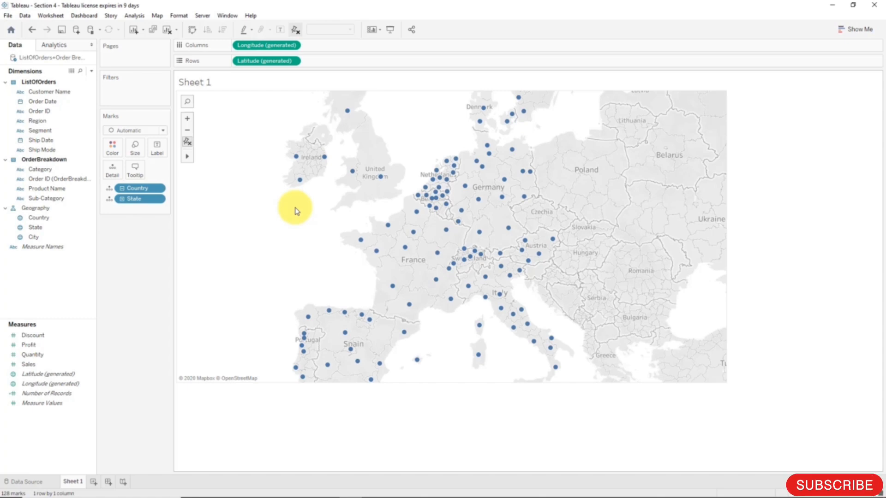
pyautogui.moveTo(210, 220)
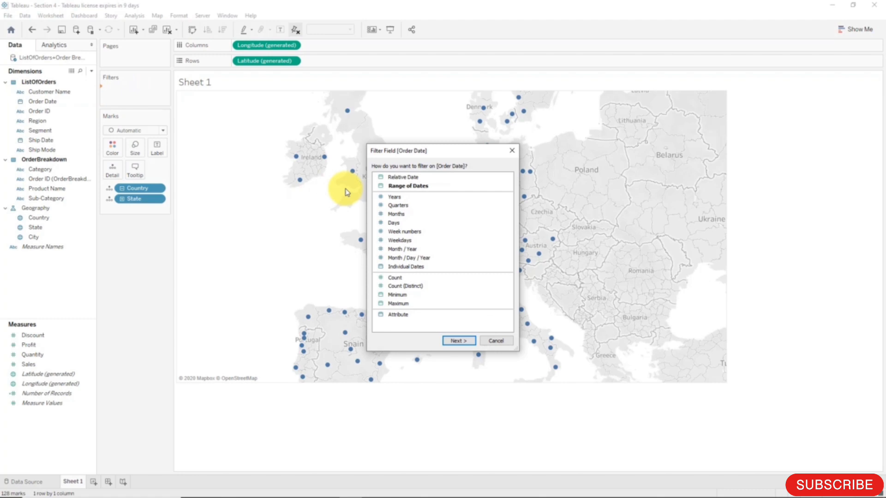
pyautogui.moveTo(418, 186)
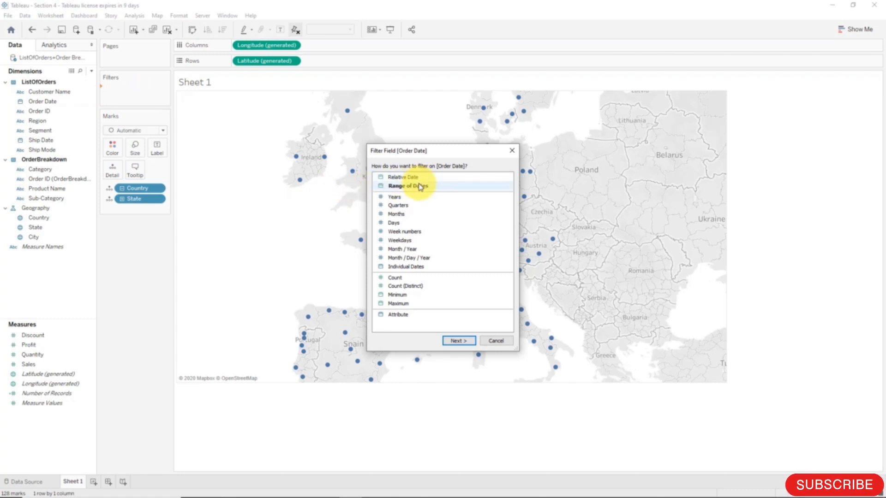
pyautogui.moveTo(416, 198)
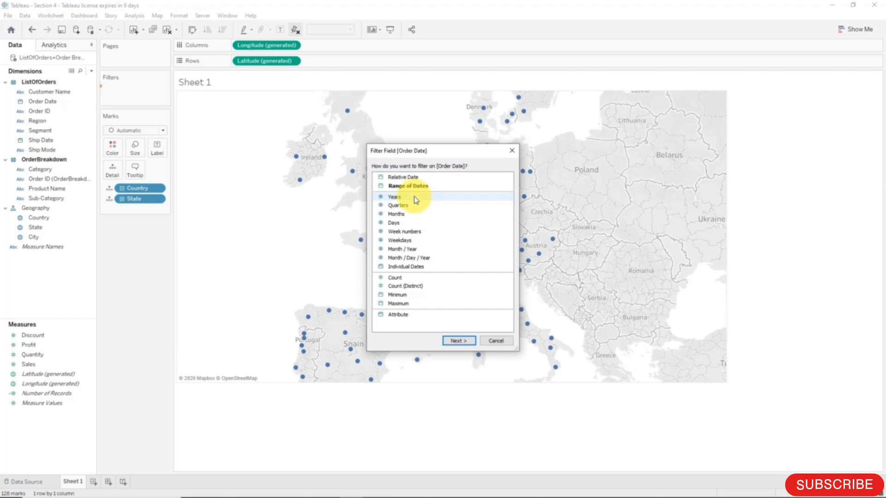
pyautogui.moveTo(417, 186)
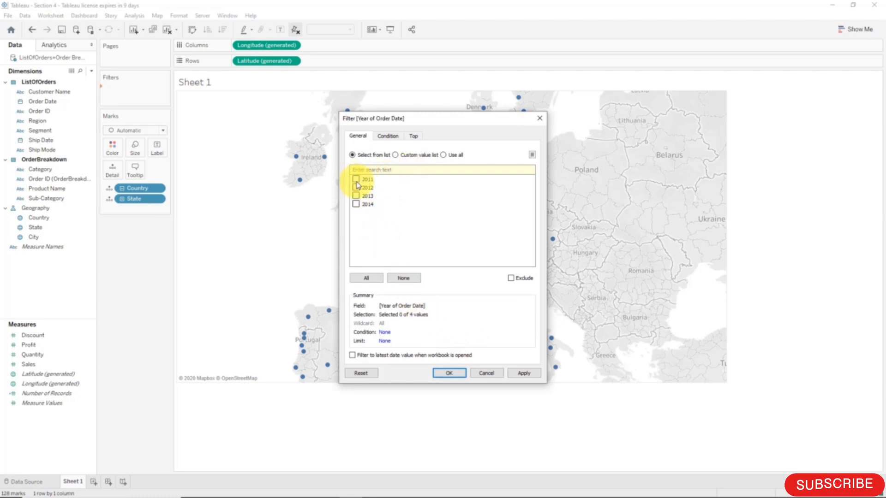
# Keep only the year 2012 in the Order Date filter and confirm
pyautogui.click(357, 188)
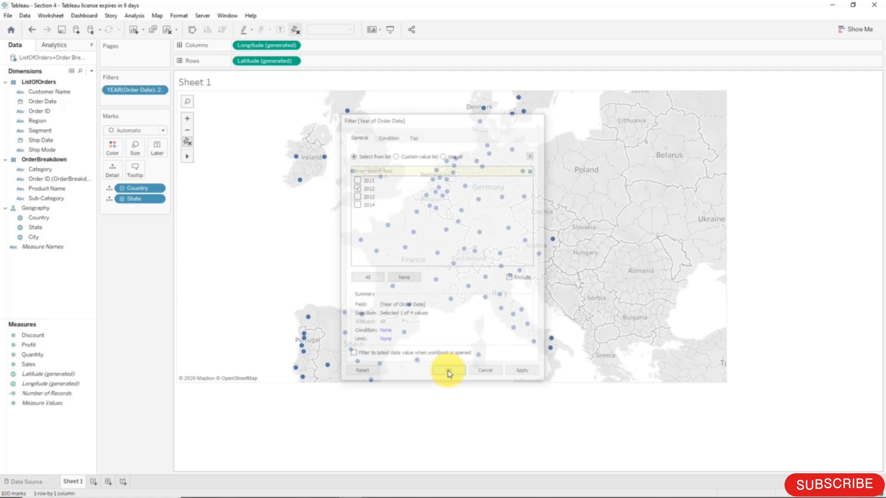
pyautogui.click(447, 370)
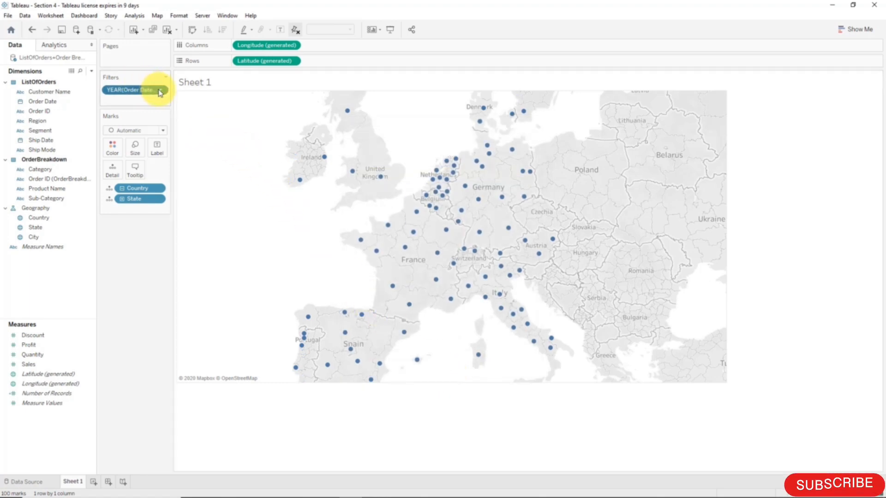
# Show the YEAR(Order Date) filter card as a single-value slider without an All option
pyautogui.click(160, 90)
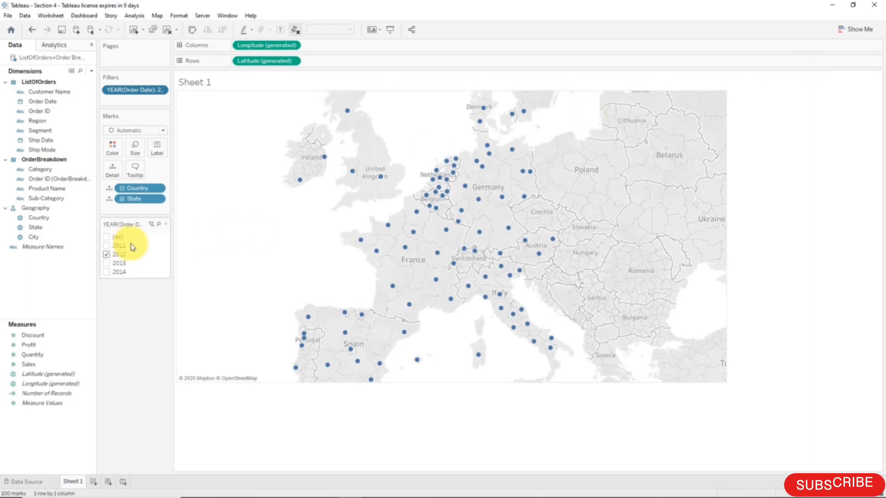
pyautogui.moveTo(124, 244)
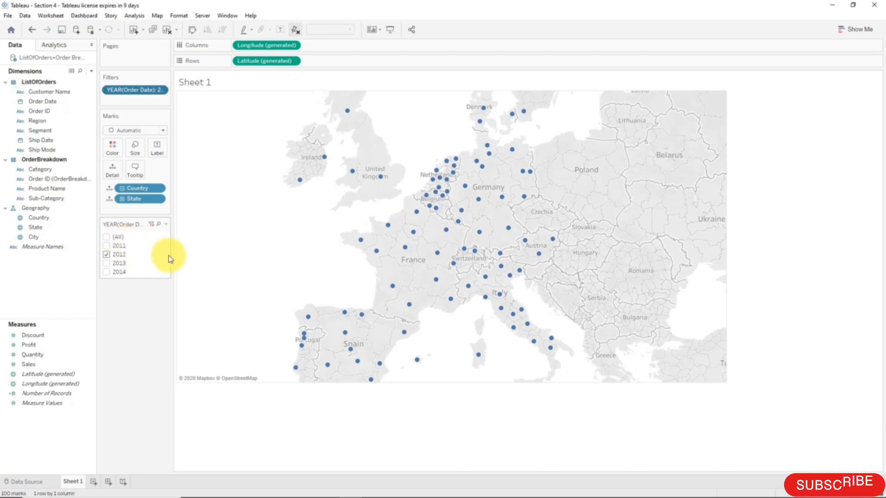
pyautogui.moveTo(139, 223)
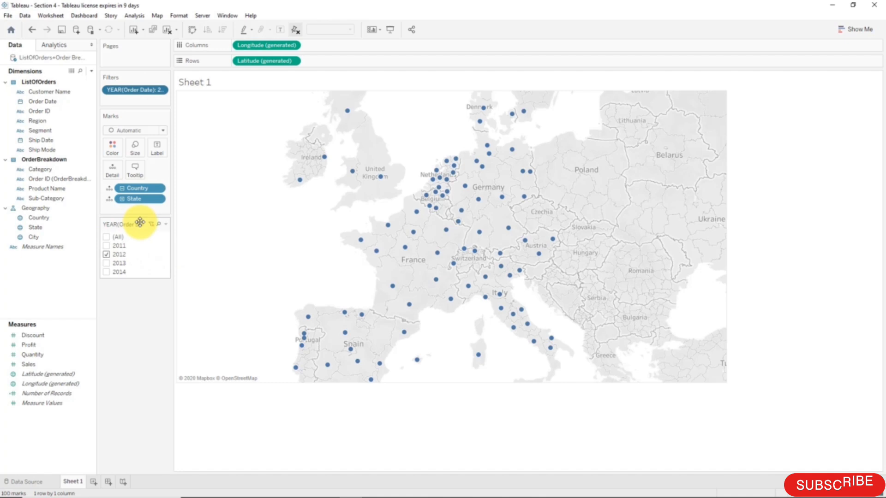
pyautogui.click(164, 224)
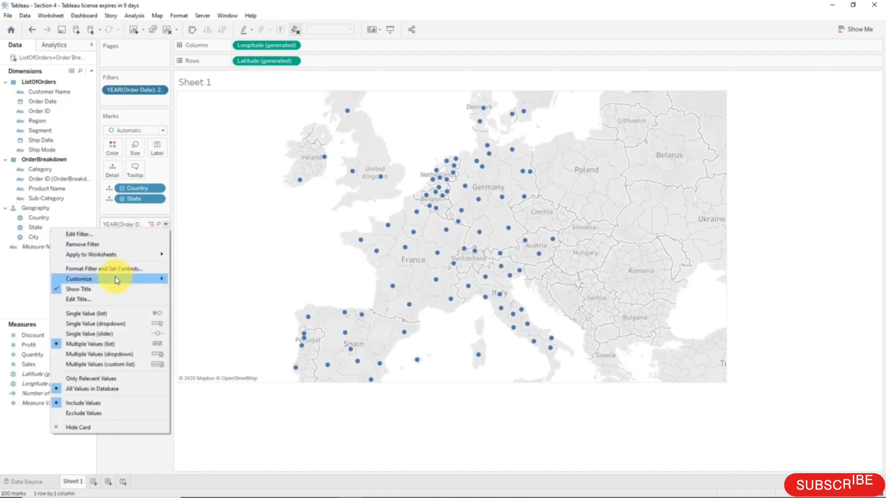
pyautogui.click(90, 343)
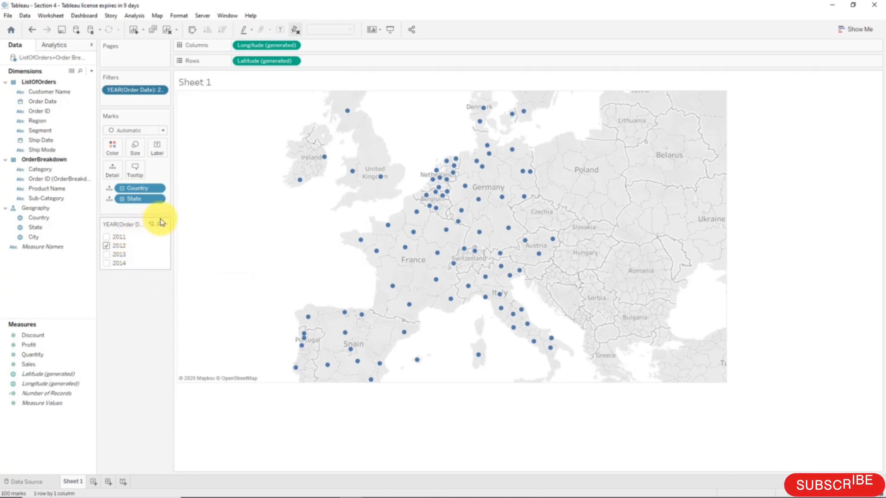
pyautogui.click(151, 225)
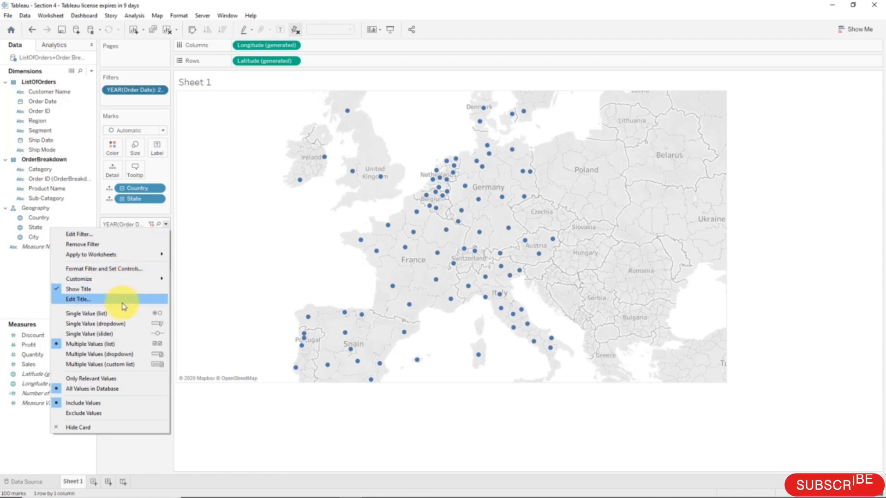
pyautogui.click(87, 333)
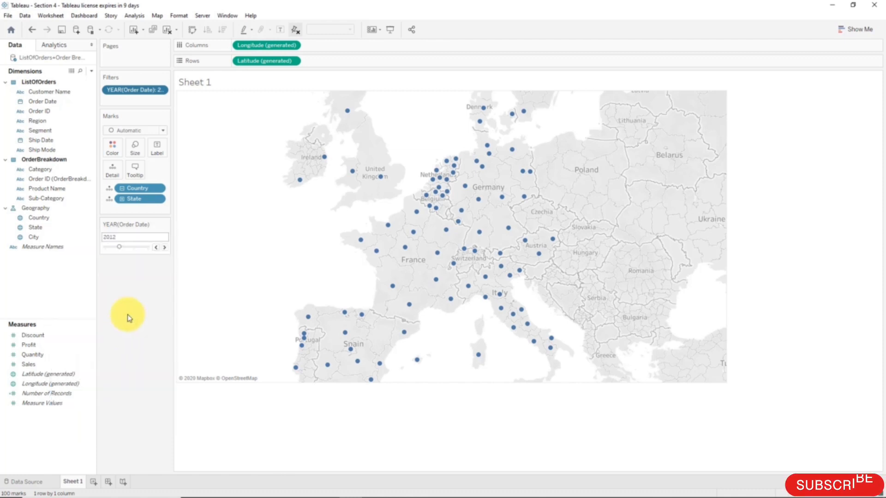
# Step the year slider through later and earlier years, ending back at 2012
pyautogui.click(164, 247)
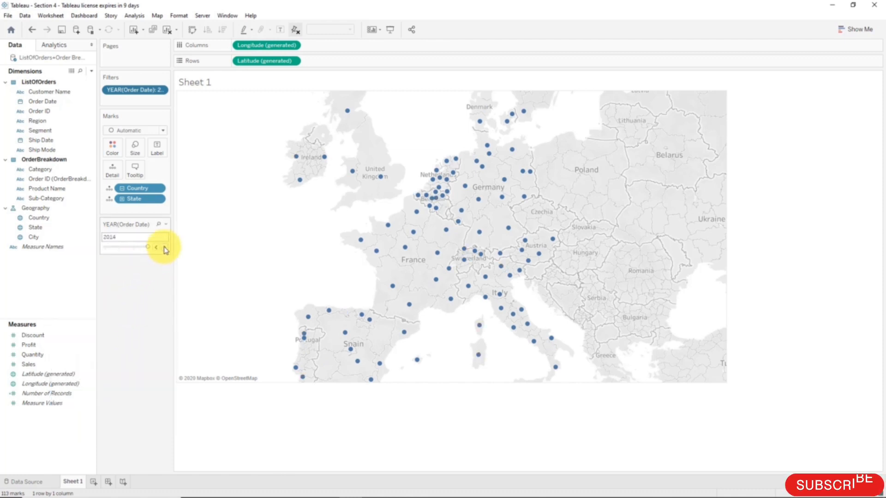
pyautogui.click(156, 247)
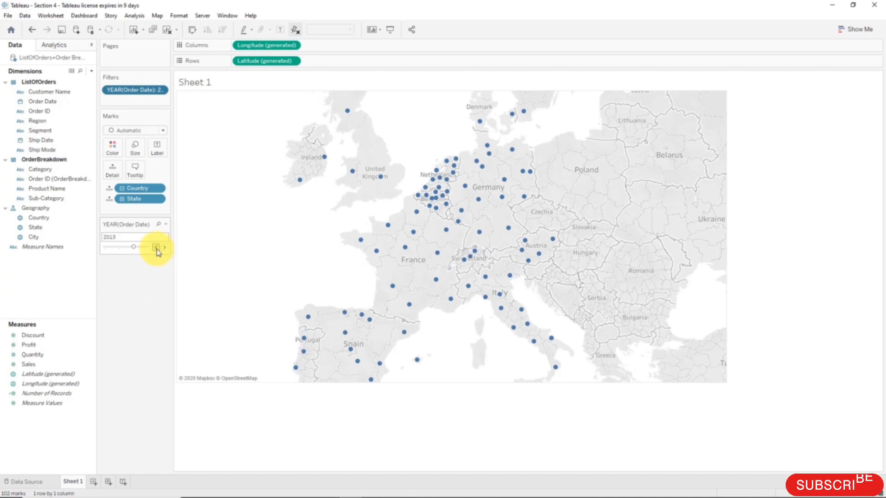
pyautogui.click(156, 248)
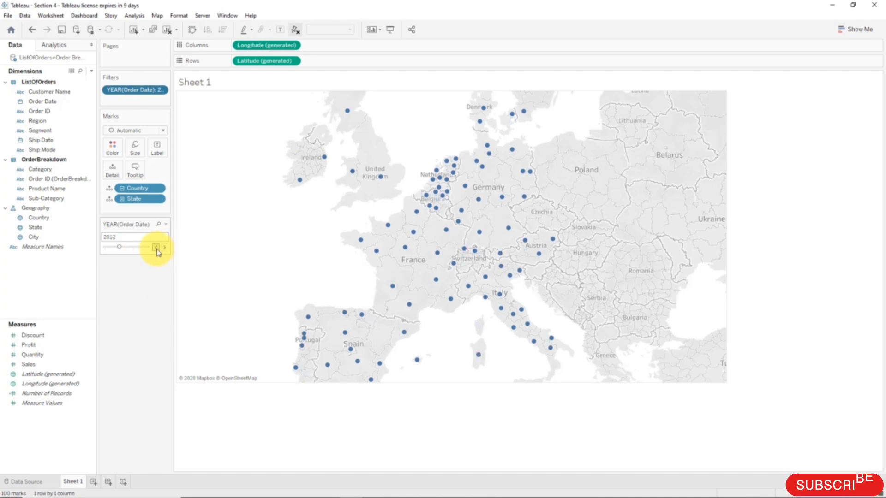
pyautogui.click(156, 247)
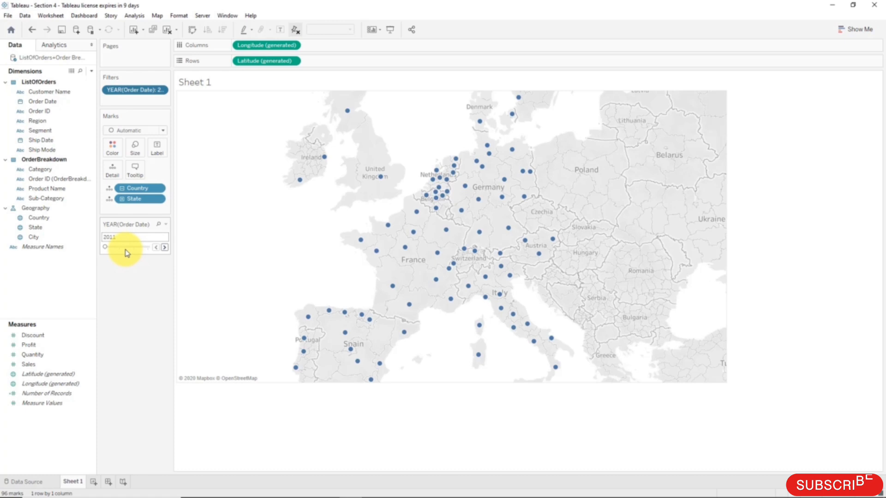
pyautogui.click(164, 248)
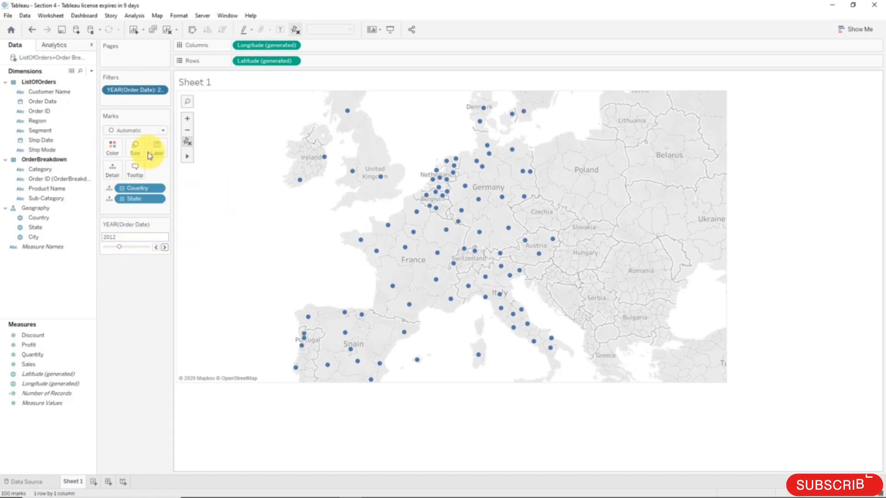
pyautogui.moveTo(95, 257)
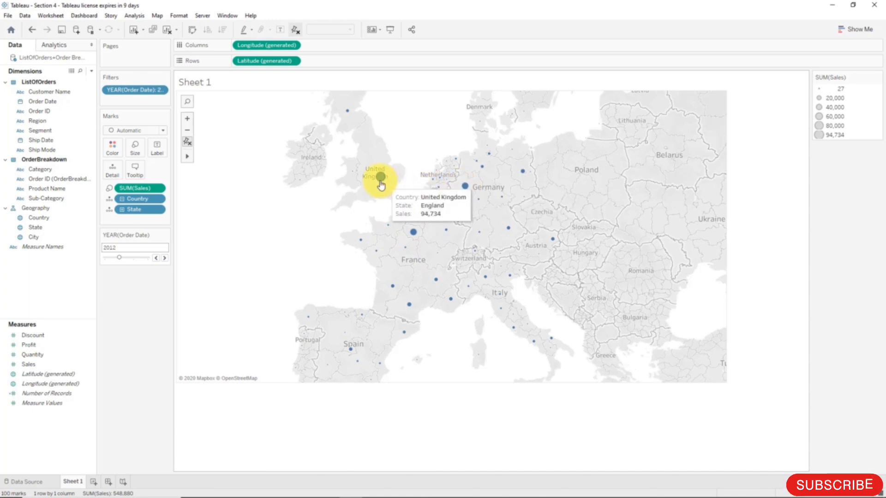
pyautogui.moveTo(570, 203)
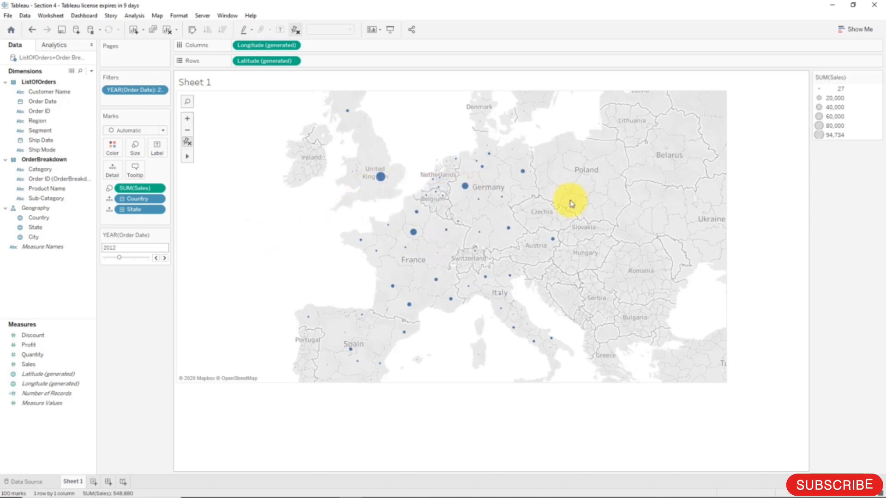
pyautogui.moveTo(159, 302)
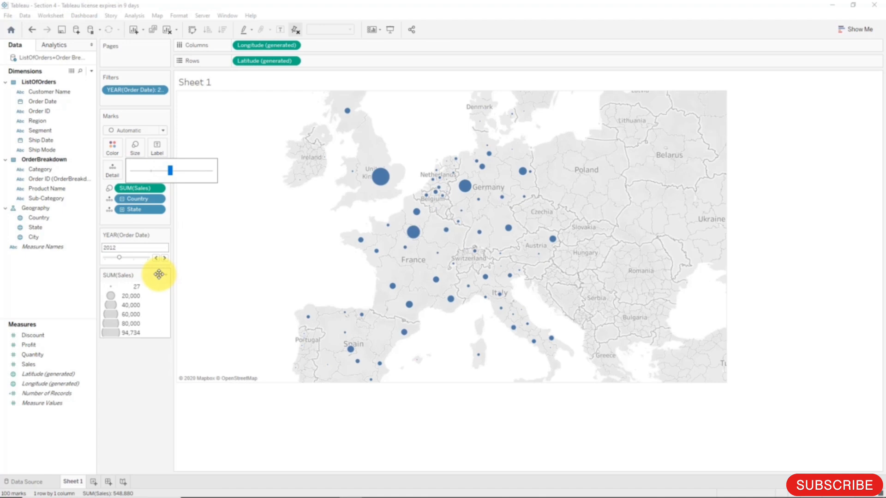
# Give the sales bubbles an outline border under Color effects
pyautogui.click(112, 148)
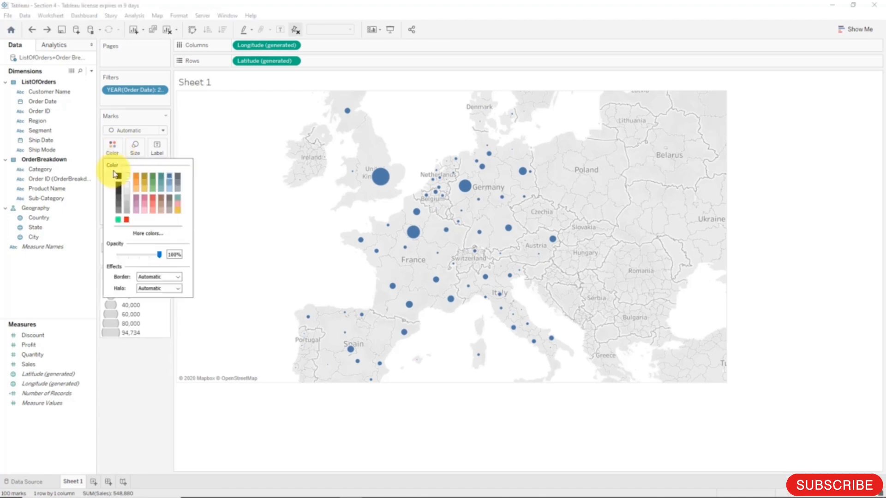
pyautogui.click(177, 288)
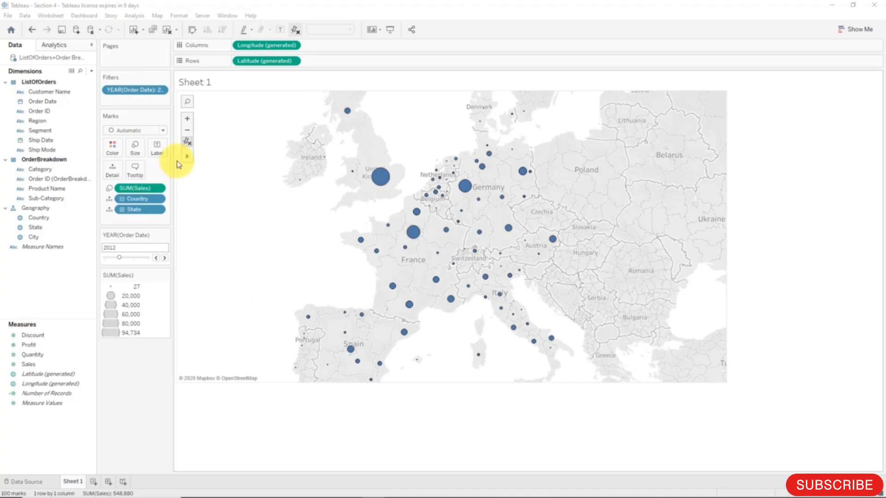
pyautogui.moveTo(350, 254)
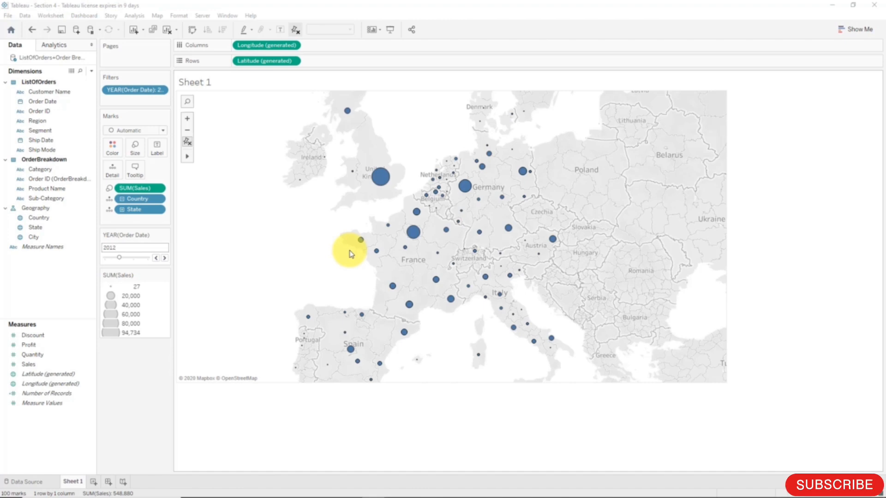
pyautogui.moveTo(176, 338)
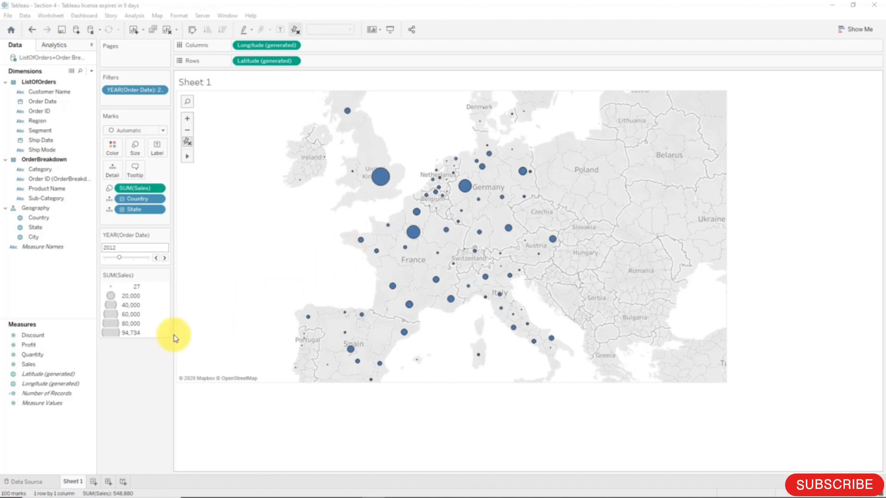
pyautogui.moveTo(40, 374)
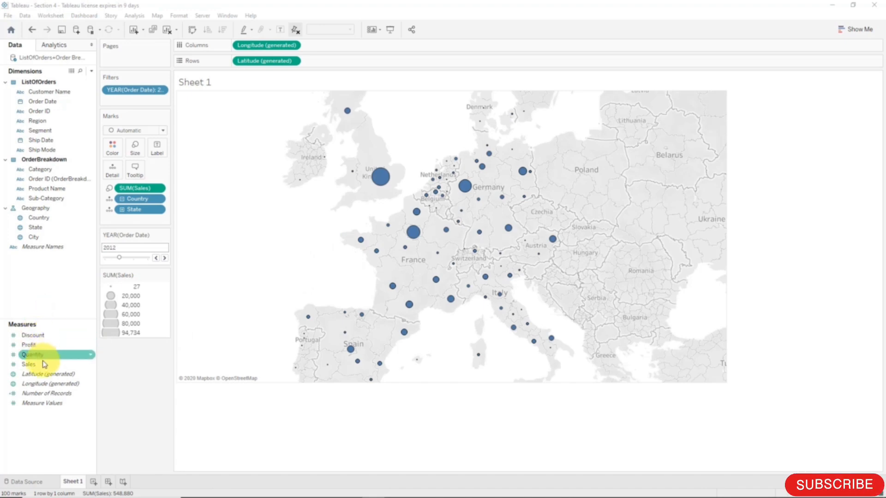
pyautogui.moveTo(29, 365)
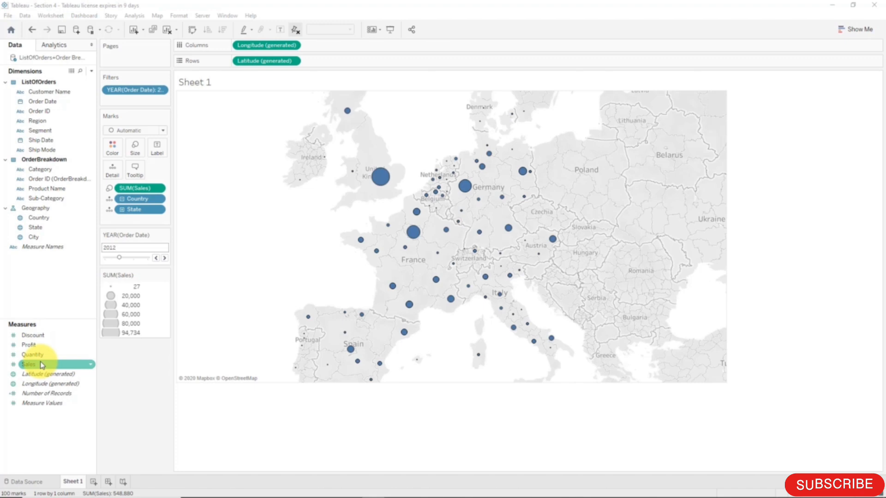
pyautogui.moveTo(29, 345)
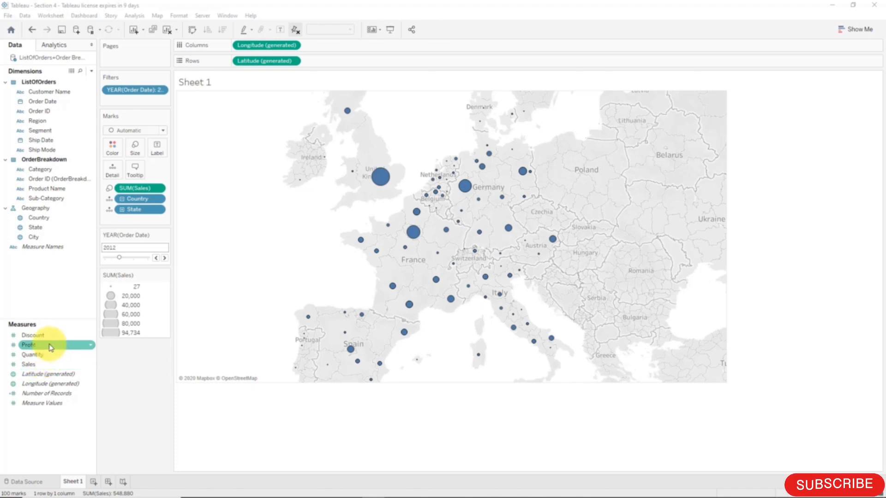
# Create the 'Profit Margin' calculated field with formula SUM([Profit])/SUM([Sales])
pyautogui.rightClick(28, 344)
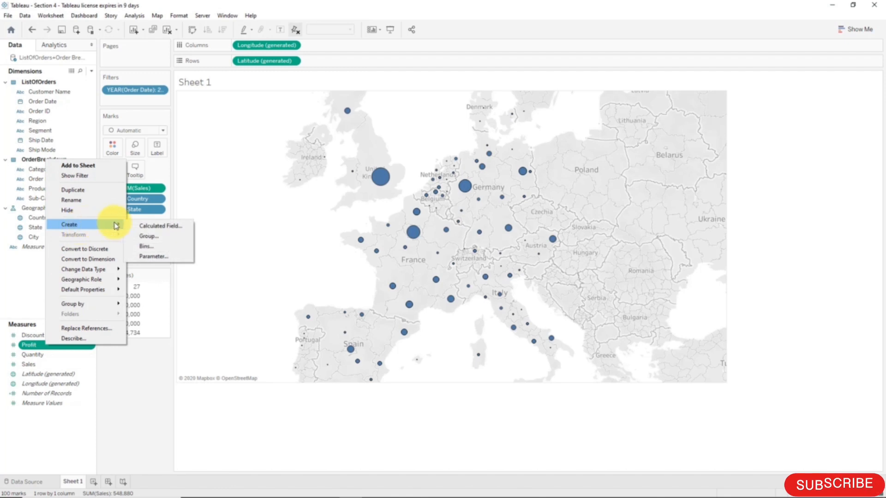
pyautogui.click(161, 226)
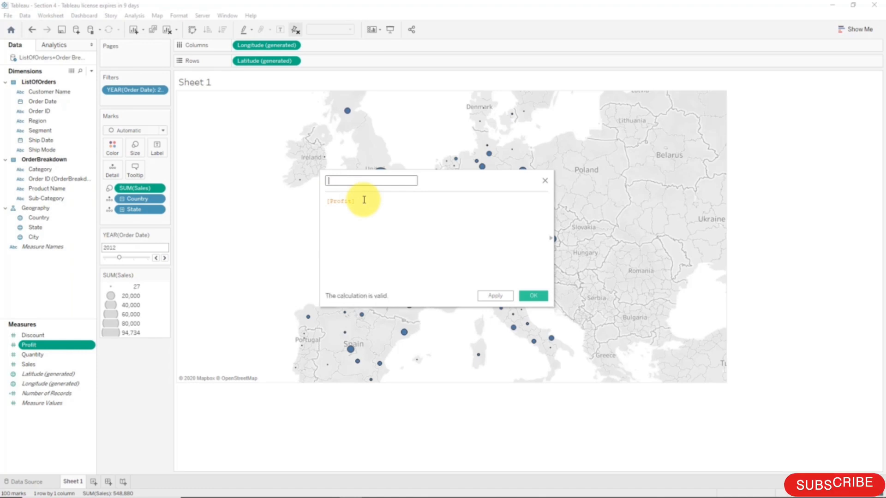
pyautogui.write('Profit')
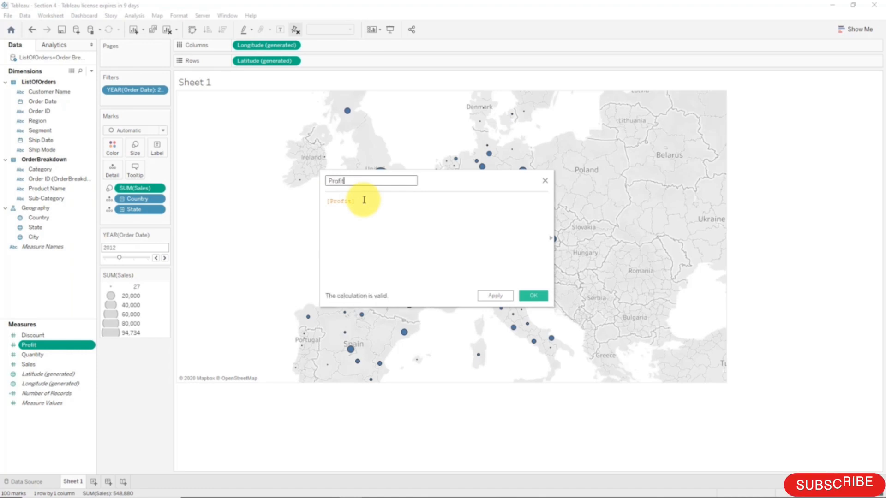
pyautogui.write('Margin')
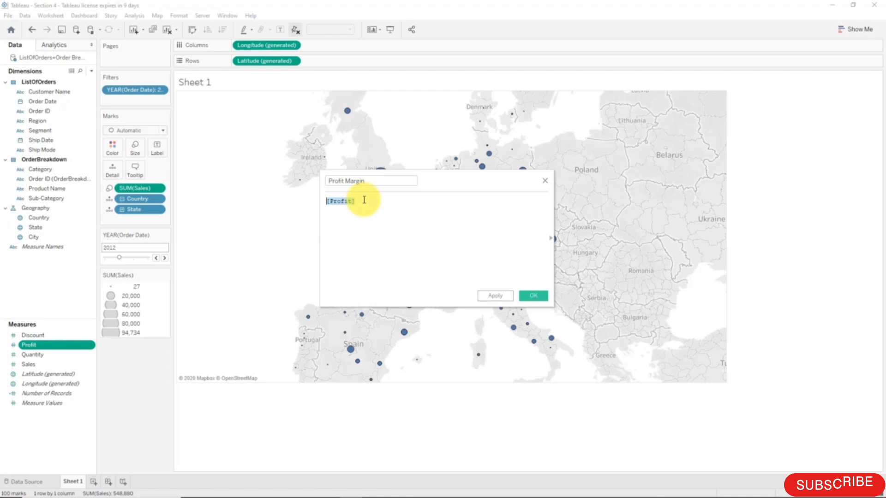
pyautogui.write('Sum(pro')
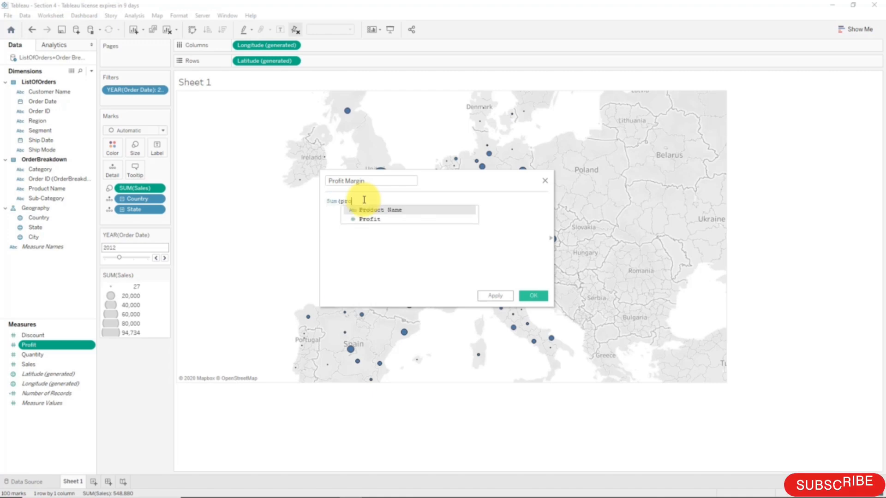
pyautogui.click(368, 219)
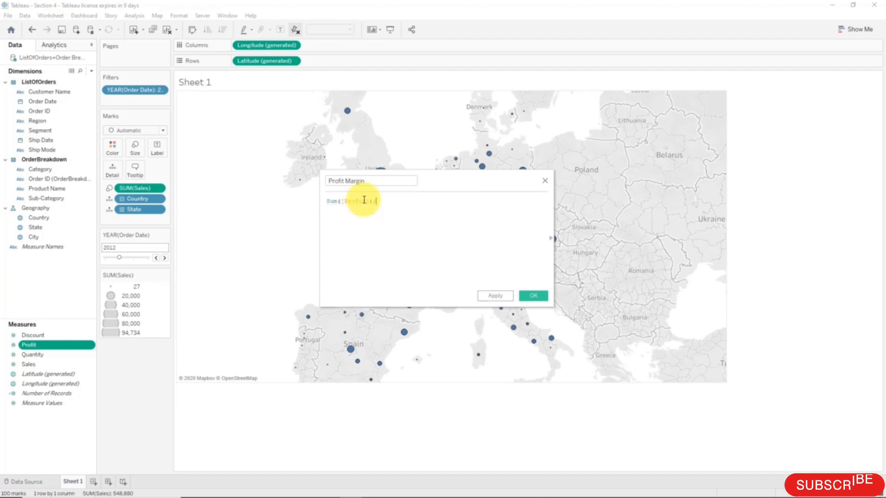
pyautogui.write('/Sum')
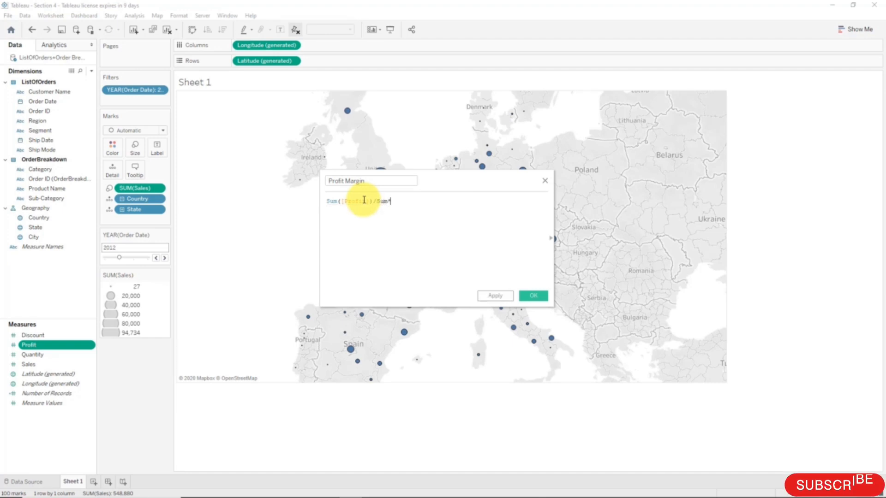
pyautogui.write('(t')
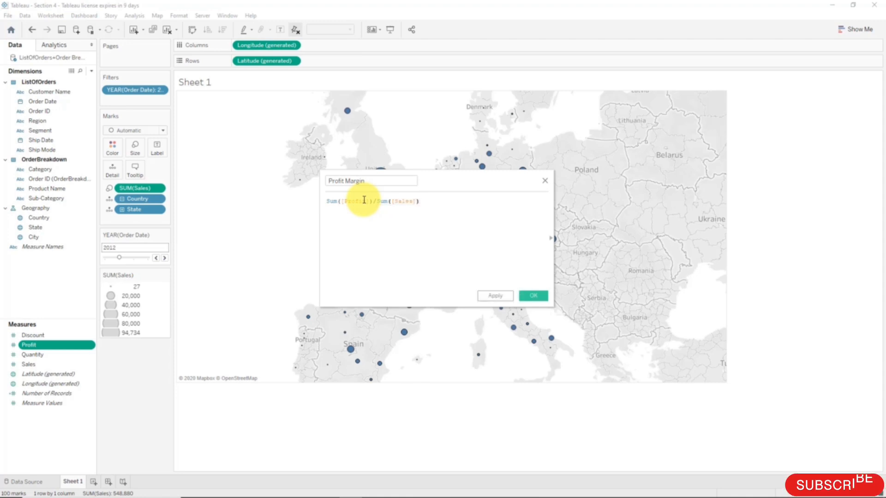
pyautogui.write('}')
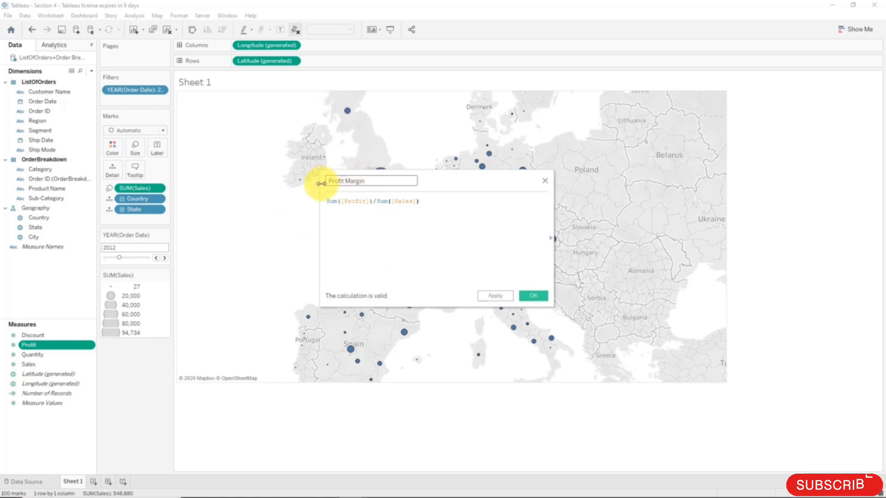
pyautogui.click(531, 295)
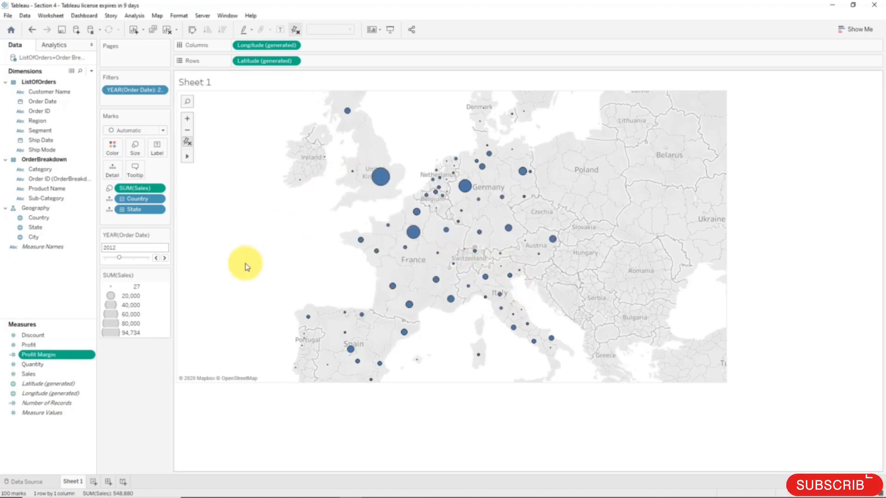
pyautogui.moveTo(67, 360)
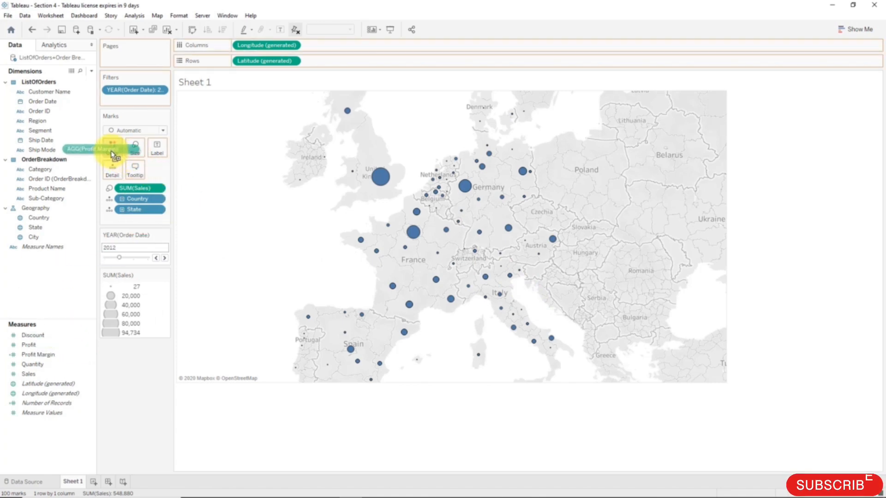
# Put Profit Margin on Color, shading bubbles orange to blue from -1.000 to 0.415
pyautogui.click(111, 147)
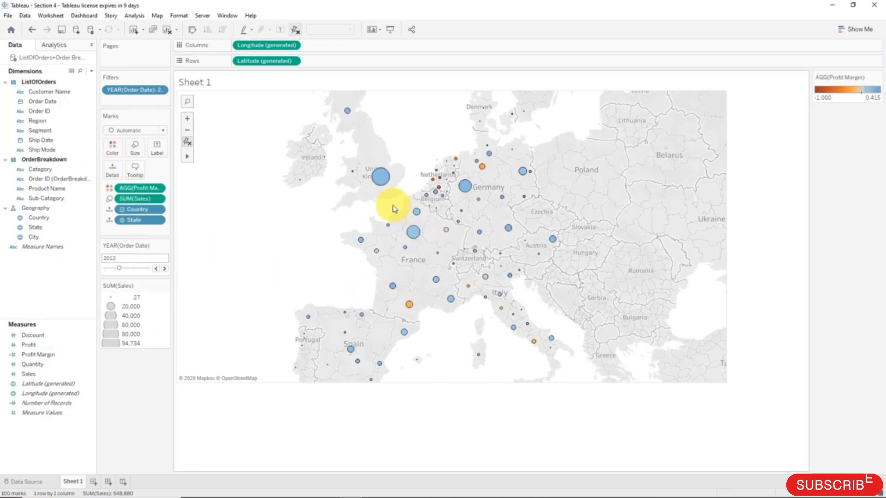
pyautogui.moveTo(393, 300)
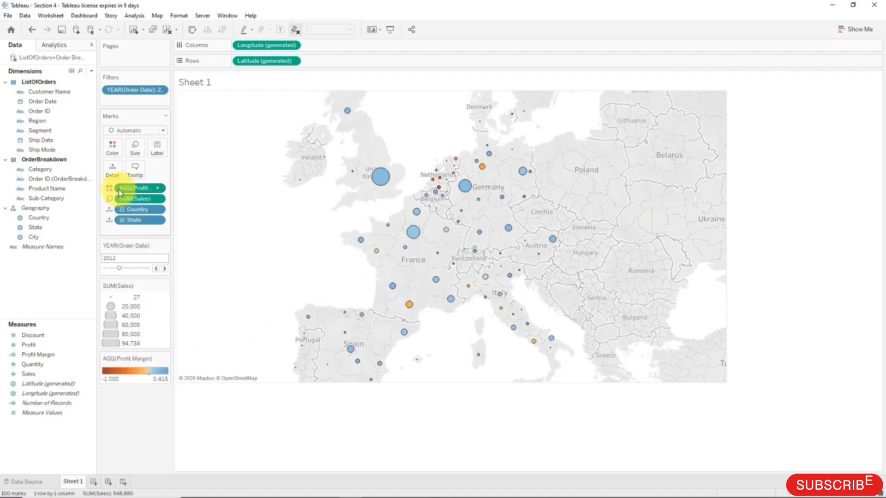
pyautogui.moveTo(220, 196)
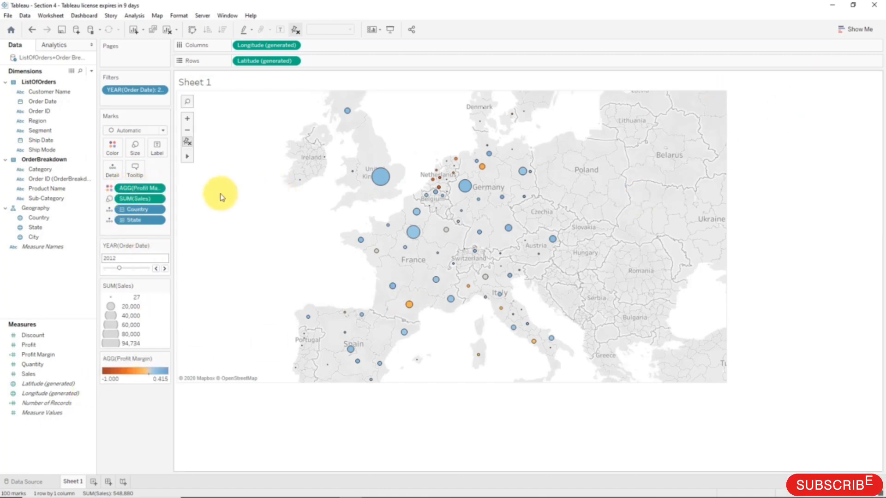
pyautogui.moveTo(211, 205)
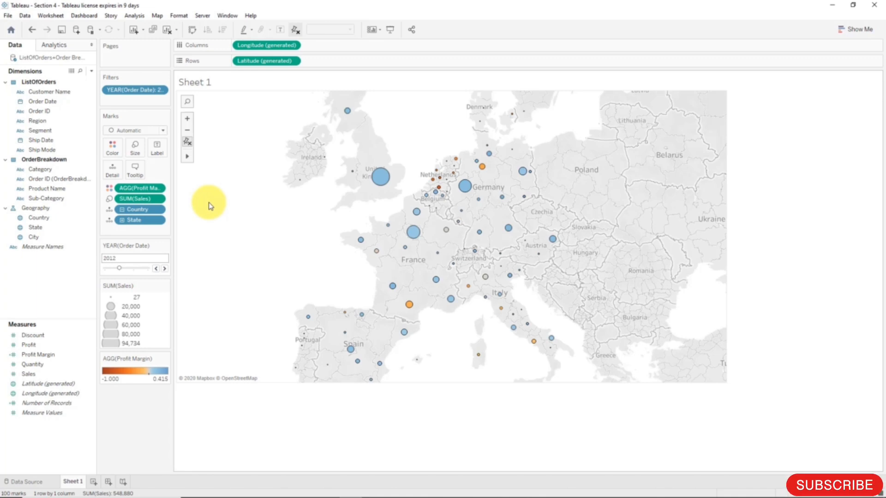
pyautogui.moveTo(209, 203)
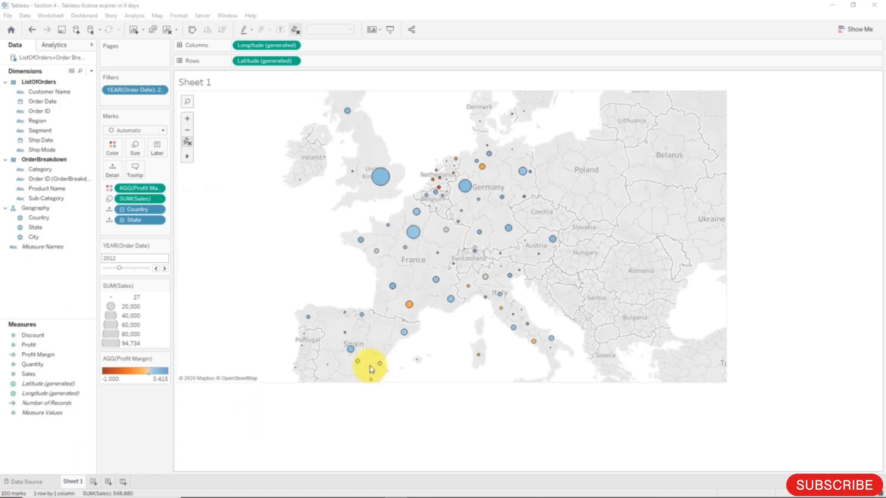
pyautogui.moveTo(300, 333)
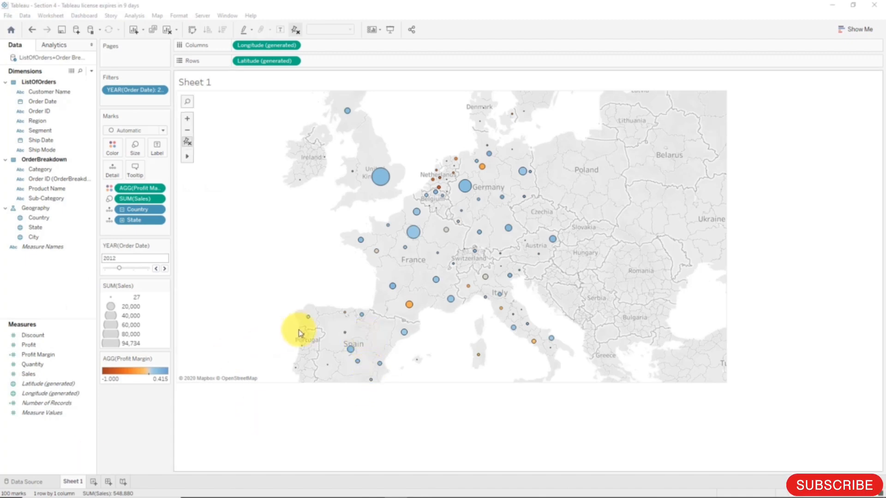
pyautogui.moveTo(304, 332)
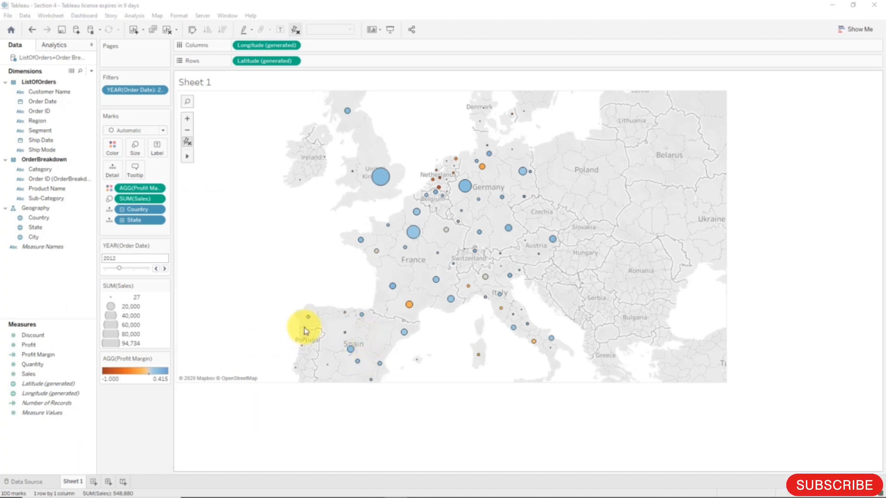
pyautogui.moveTo(164, 204)
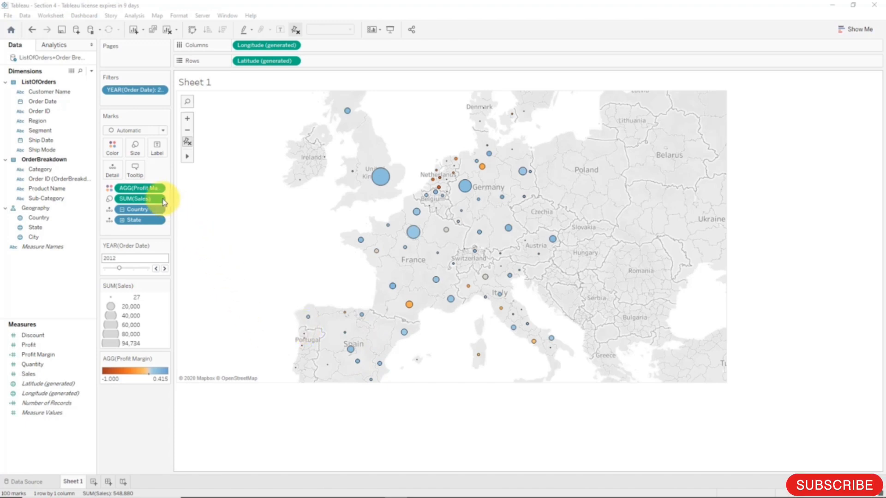
pyautogui.moveTo(225, 246)
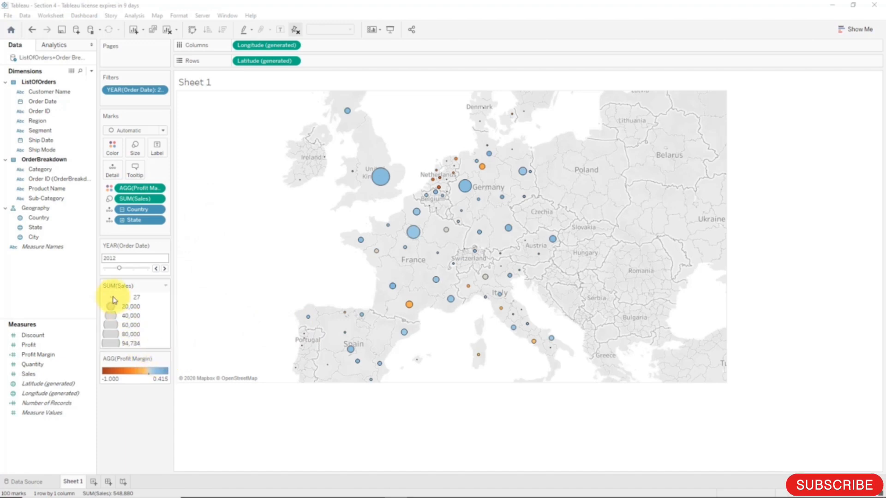
# Switch the Profit Margin colours to Red-Blue Diverging with a fixed -0.5 to 0.5 range
pyautogui.click(112, 148)
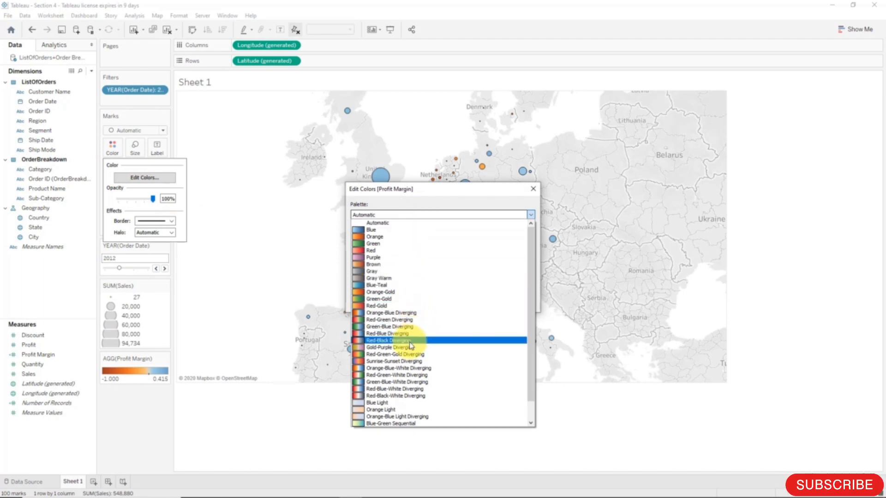
pyautogui.click(387, 333)
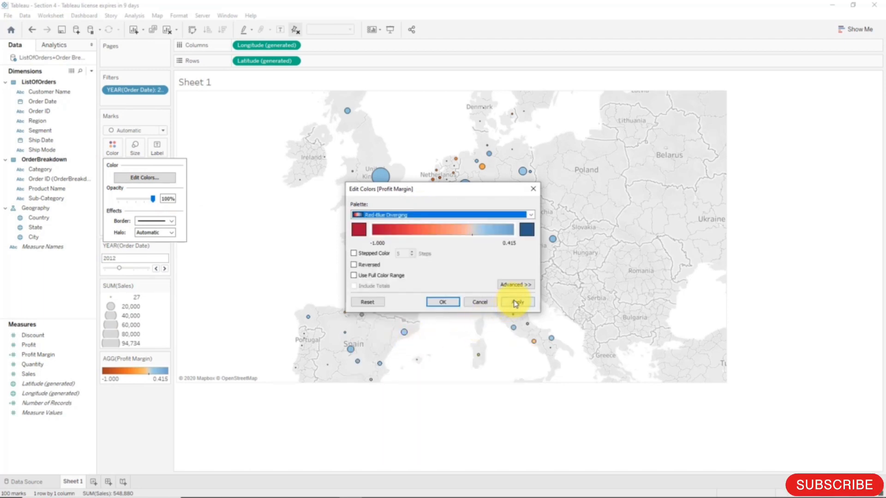
pyautogui.click(514, 284)
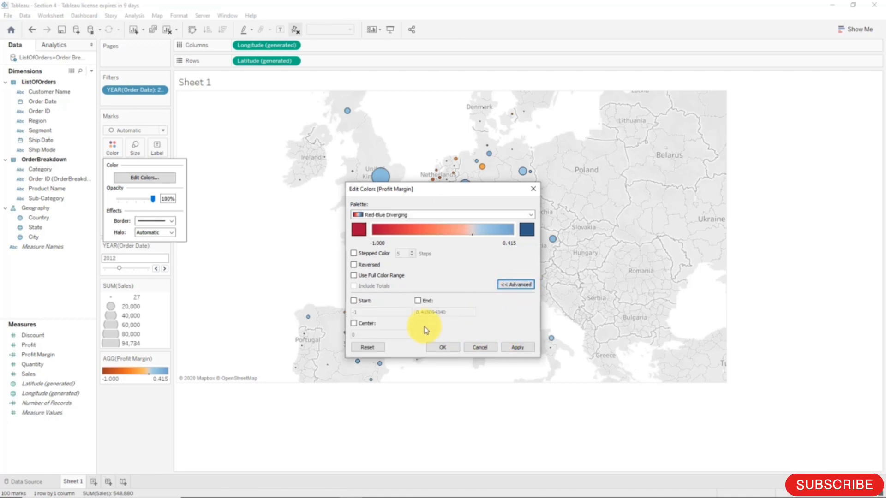
pyautogui.click(354, 300)
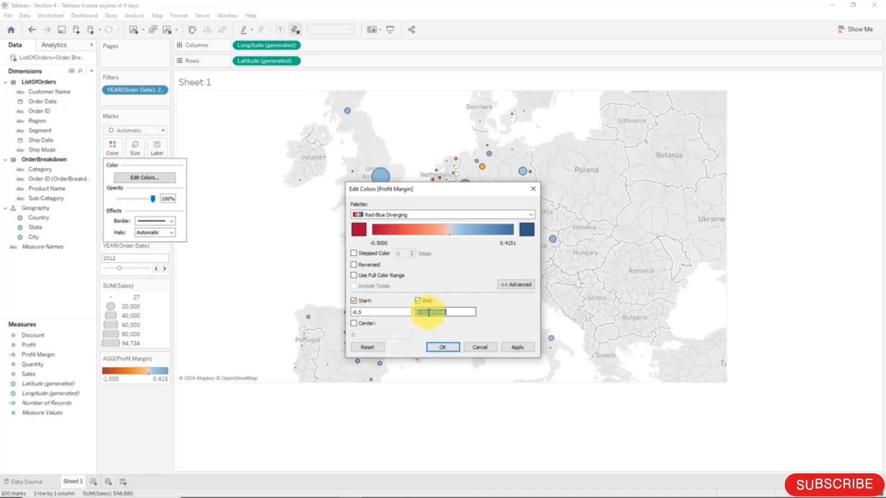
pyautogui.write('0.5')
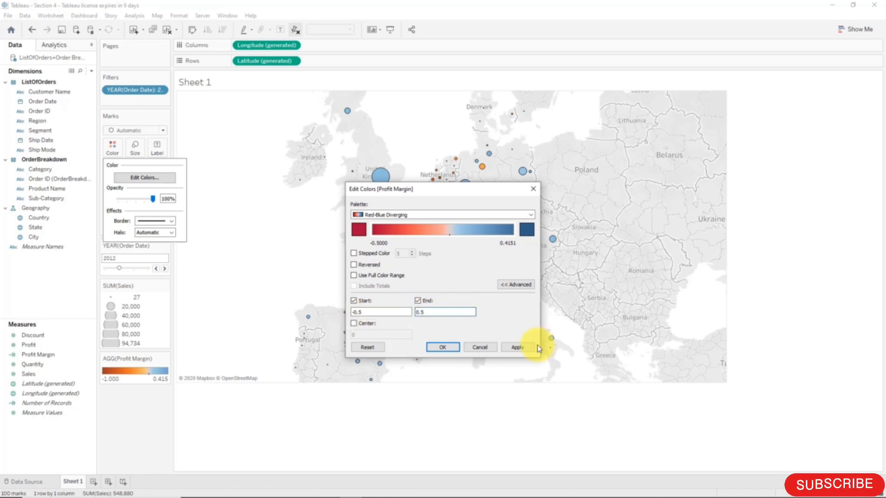
pyautogui.click(442, 347)
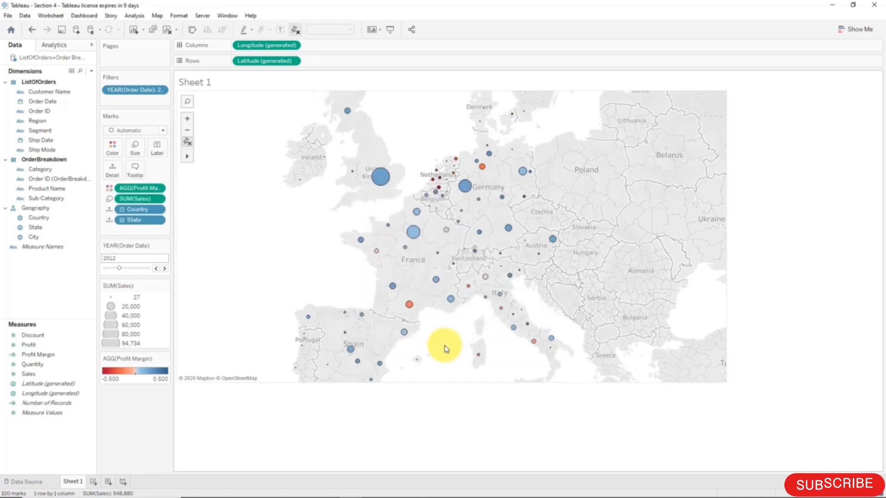
pyautogui.moveTo(441, 186)
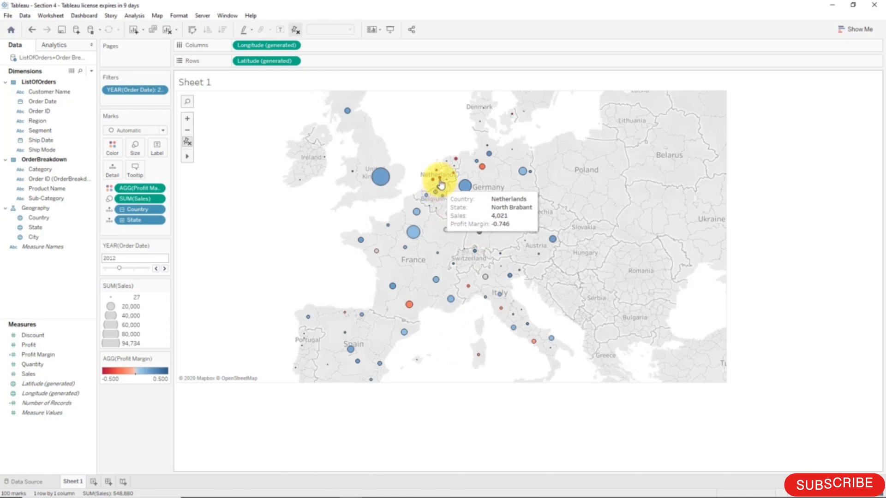
pyautogui.moveTo(278, 333)
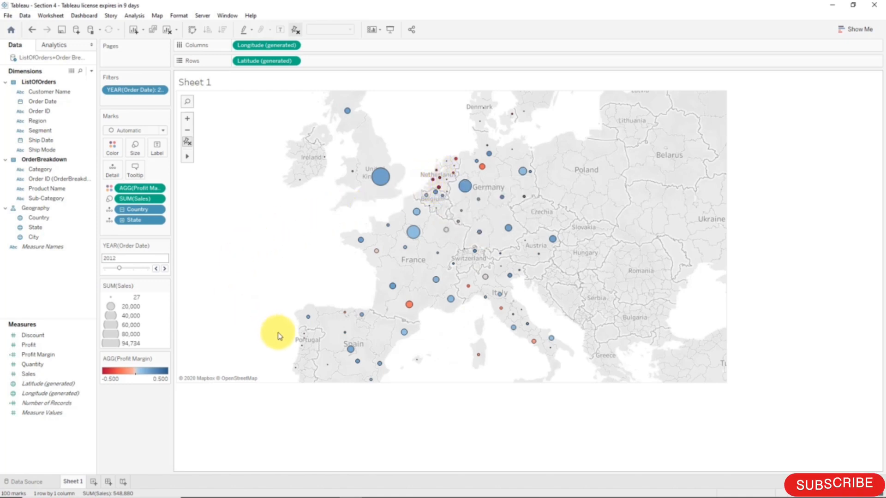
pyautogui.moveTo(145, 339)
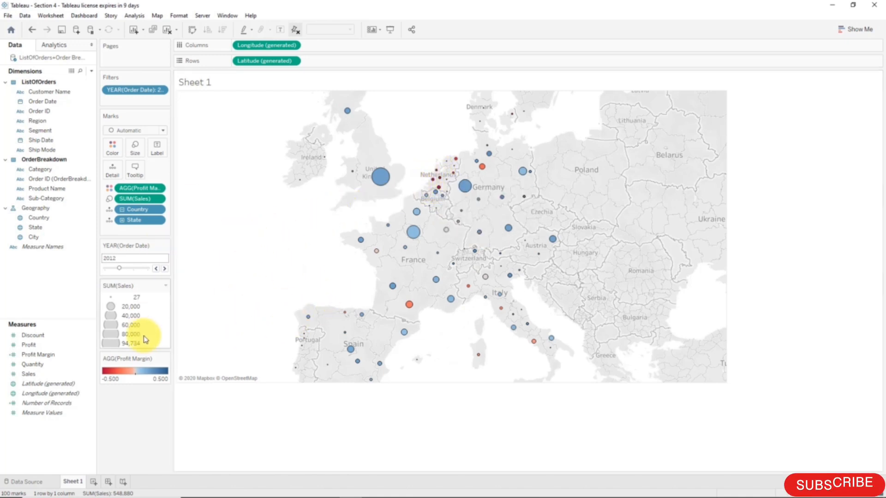
# Step the order-year slider through 2013, 2014 and 2011, ending back at 2012
pyautogui.click(163, 268)
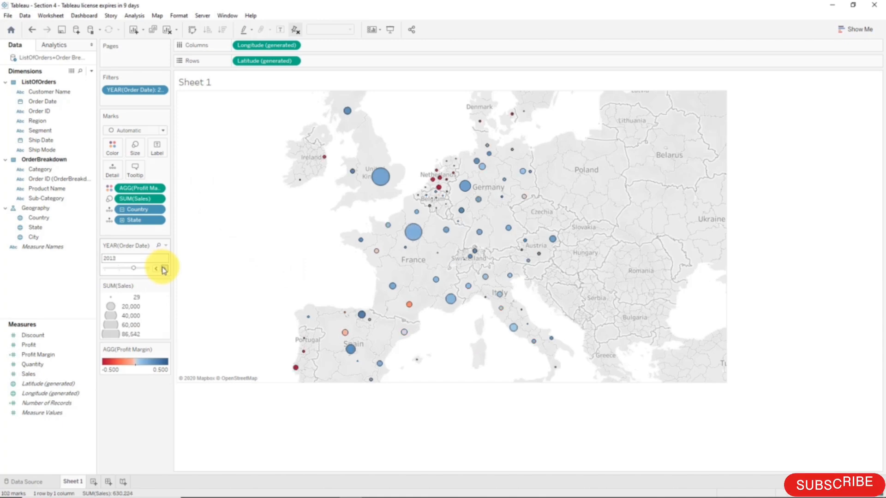
pyautogui.click(165, 267)
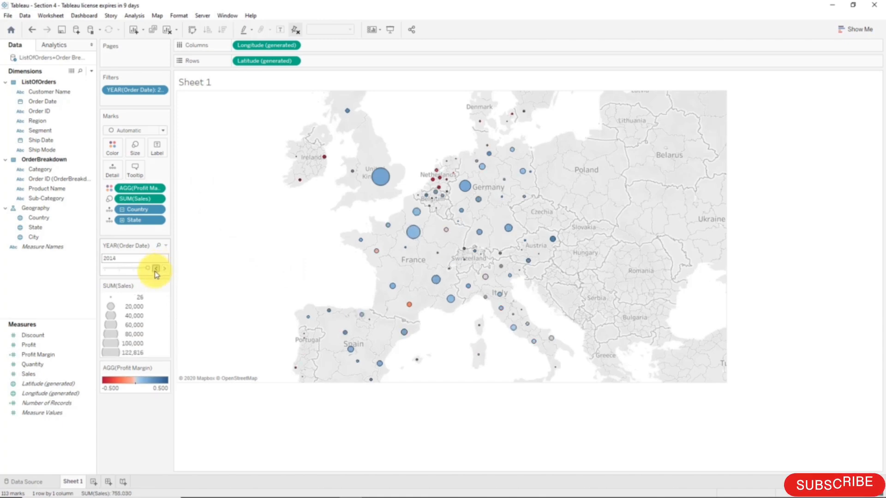
pyautogui.click(154, 269)
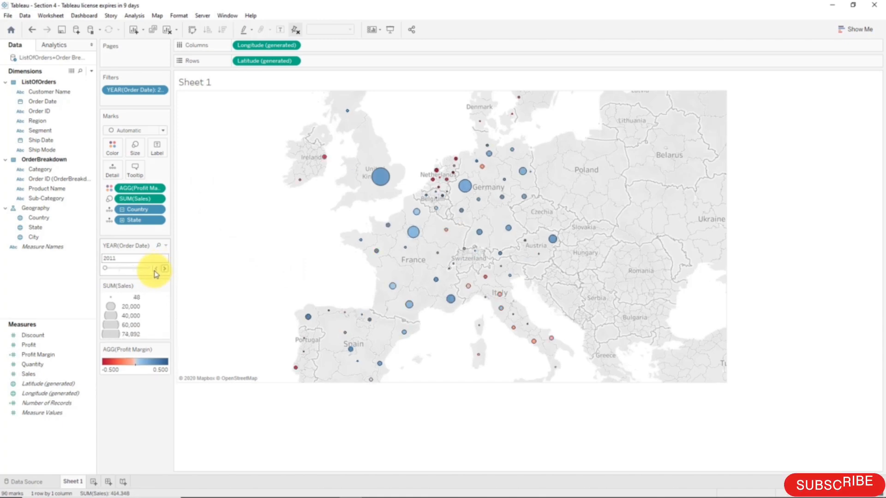
pyautogui.click(164, 267)
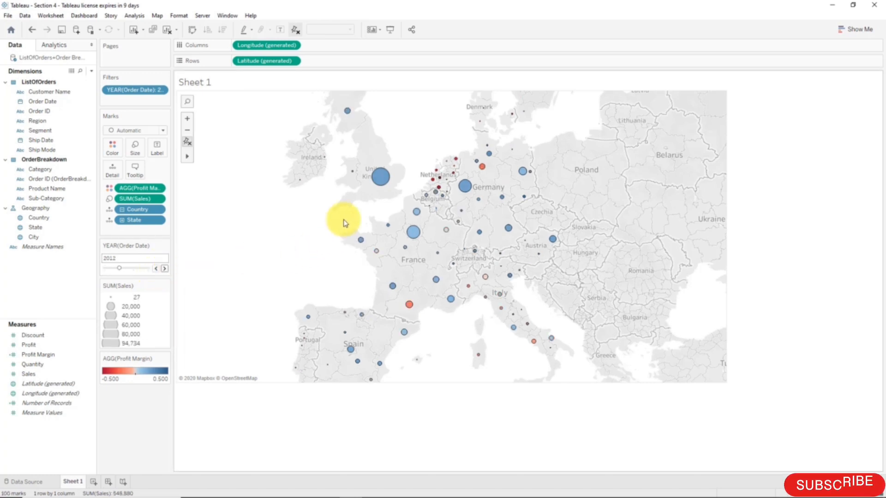
pyautogui.moveTo(464, 189)
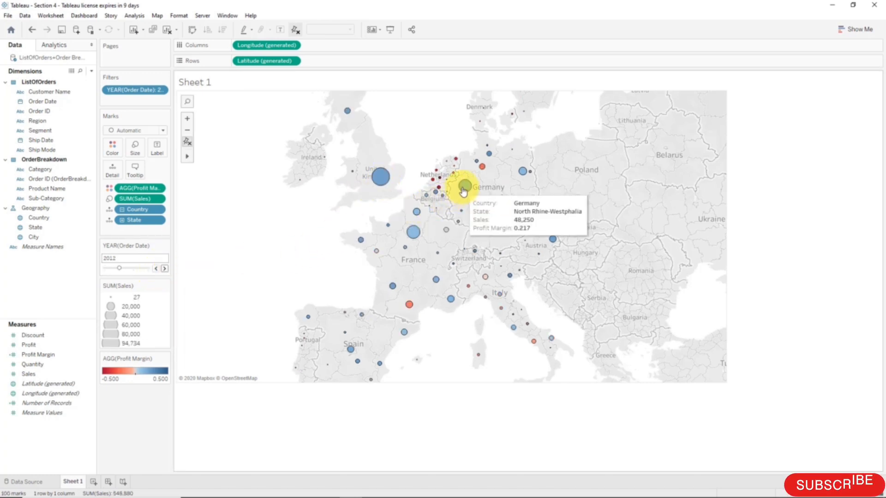
pyautogui.moveTo(481, 167)
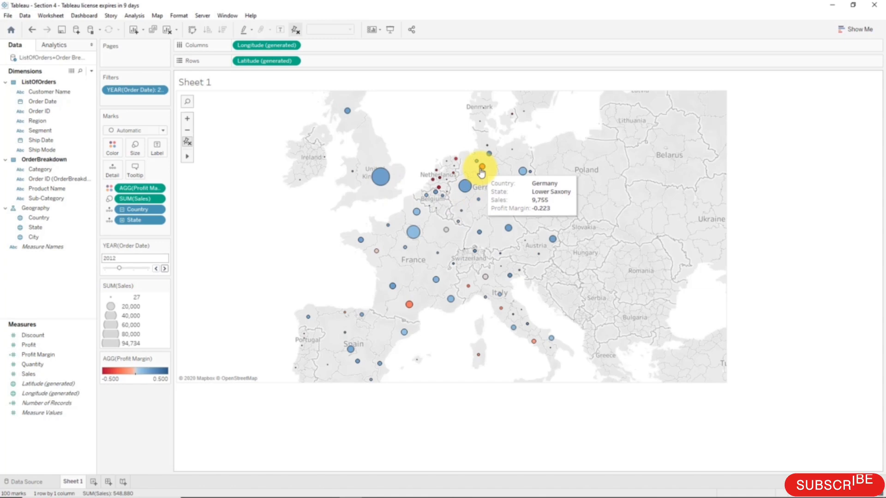
pyautogui.moveTo(486, 155)
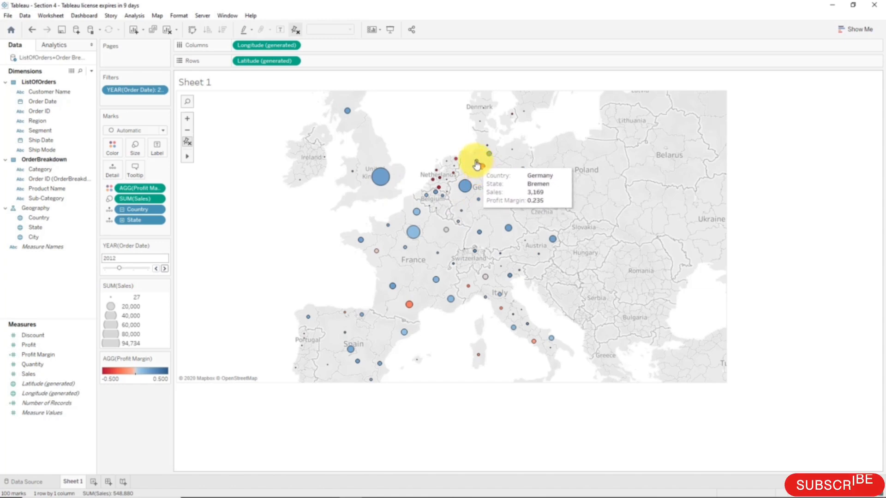
pyautogui.moveTo(415, 234)
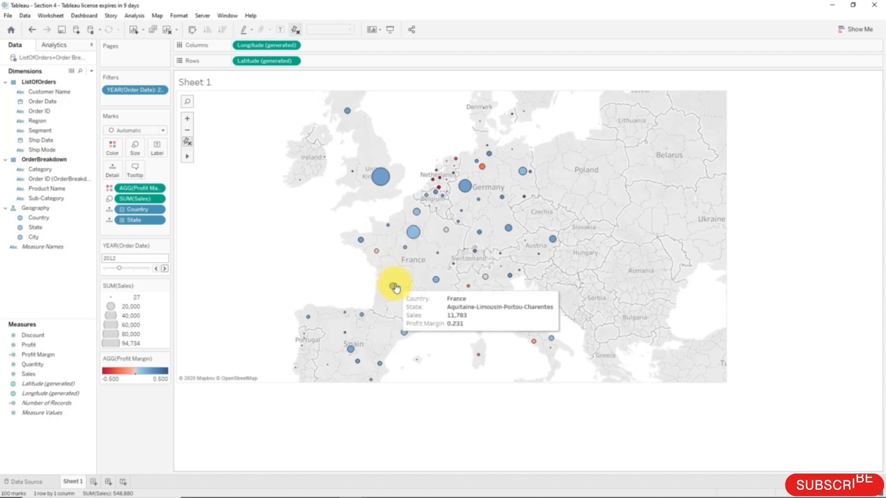
pyautogui.moveTo(372, 281)
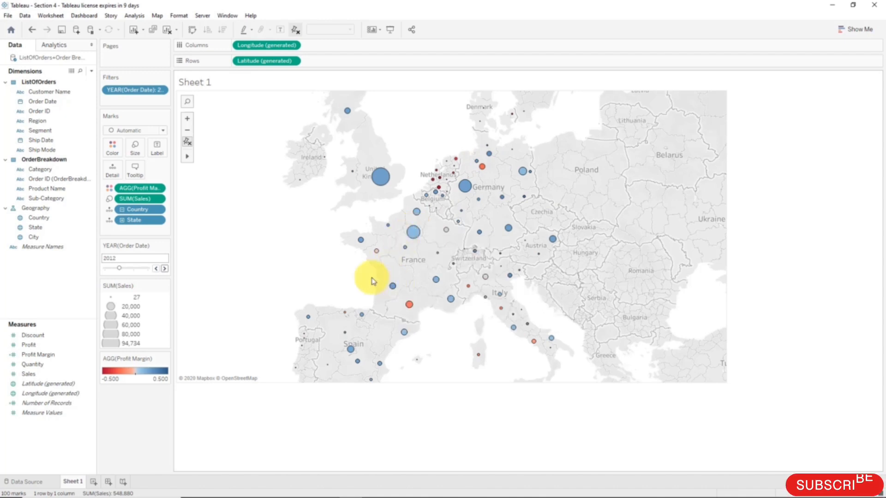
pyautogui.moveTo(186, 130)
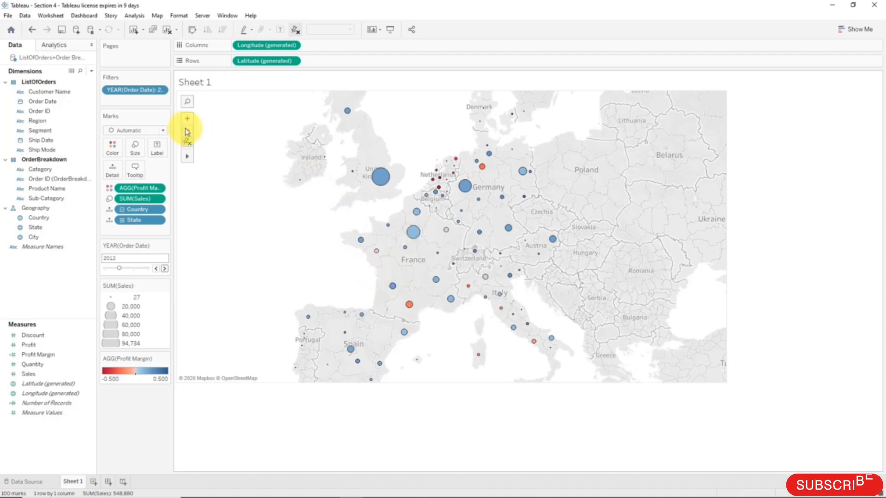
# Filter the bubble map to order year 2013 and zoom out to show all of Europe
pyautogui.click(186, 130)
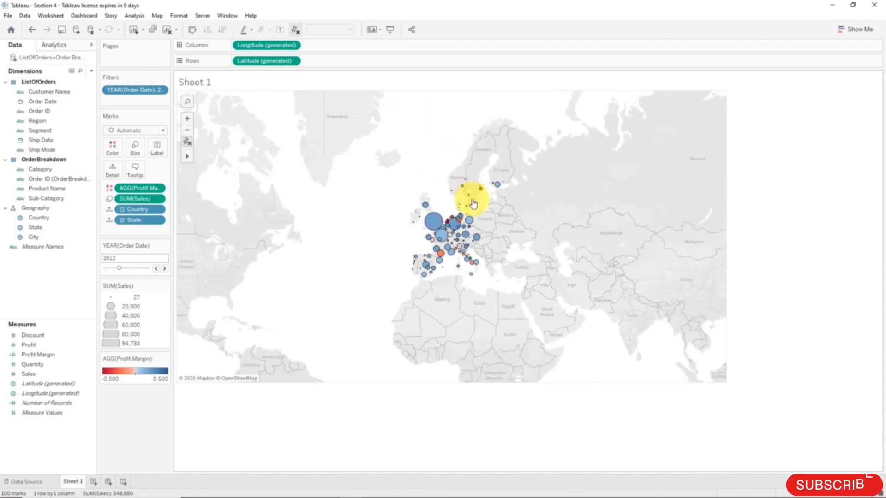
pyautogui.moveTo(469, 191)
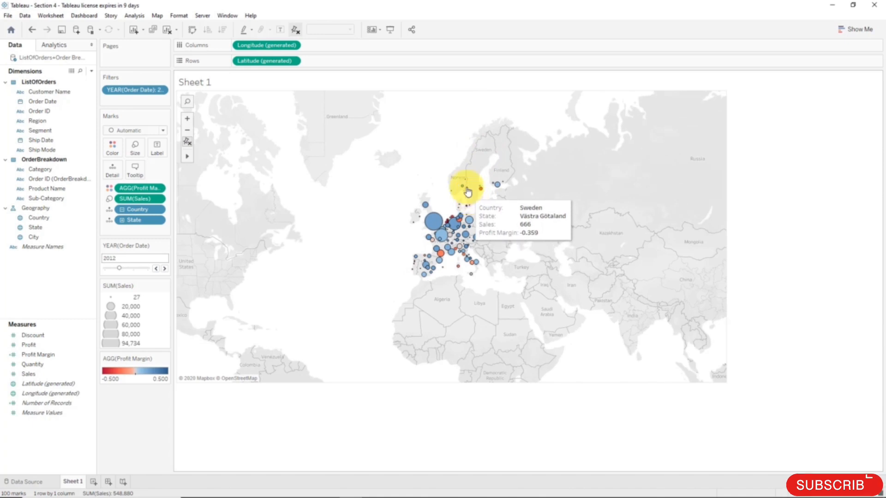
pyautogui.moveTo(496, 189)
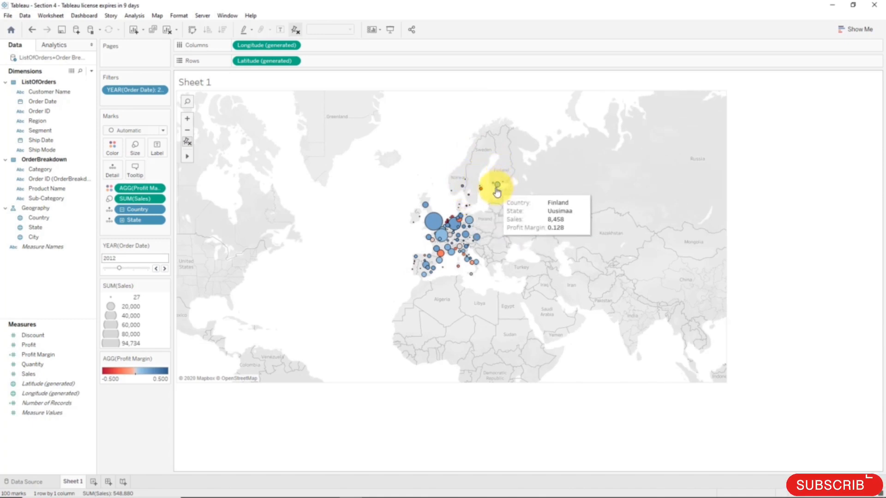
pyautogui.moveTo(496, 183)
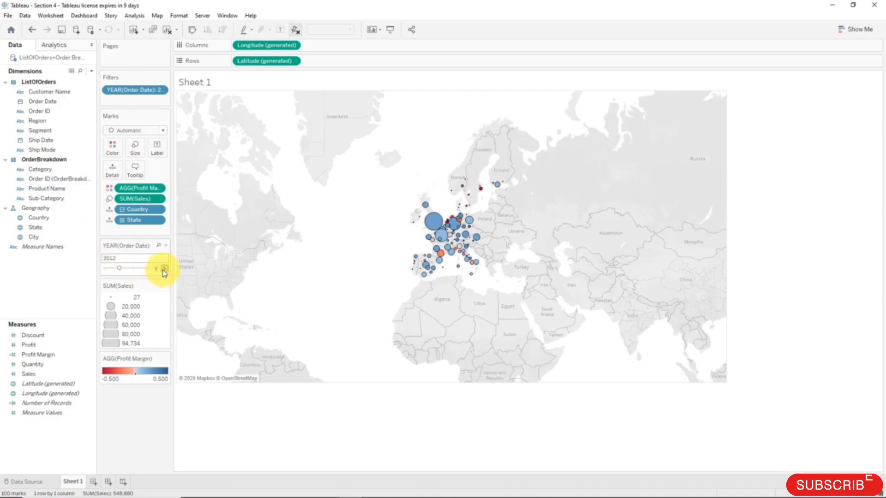
pyautogui.click(164, 268)
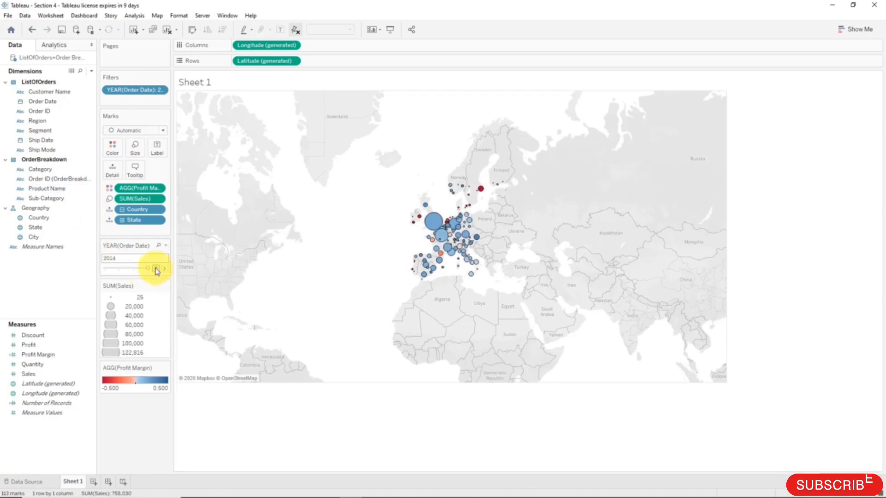
pyautogui.click(156, 268)
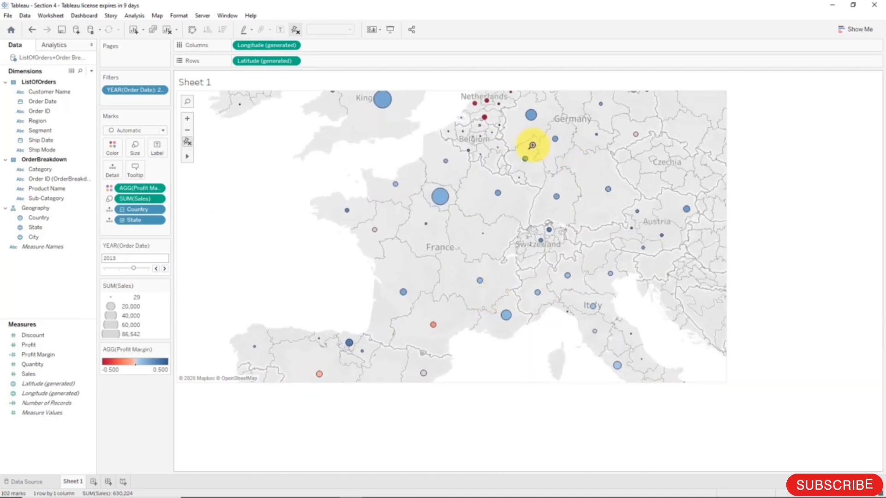
pyautogui.click(187, 130)
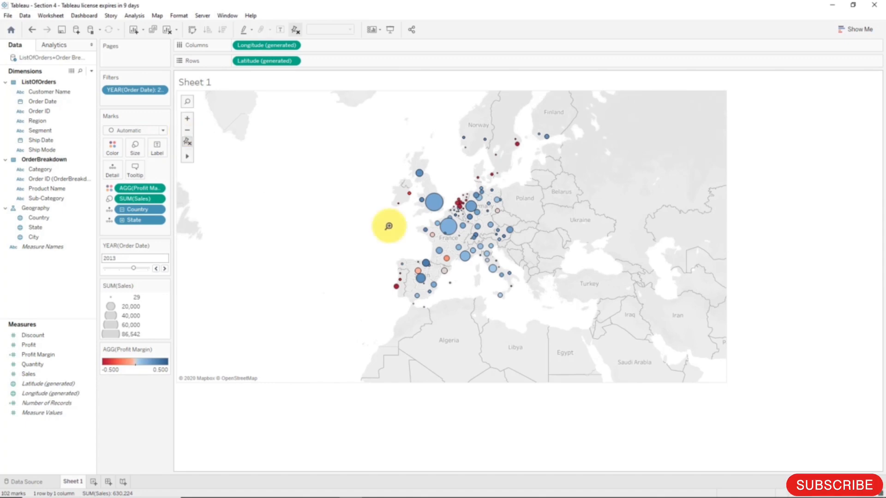
pyautogui.moveTo(494, 270)
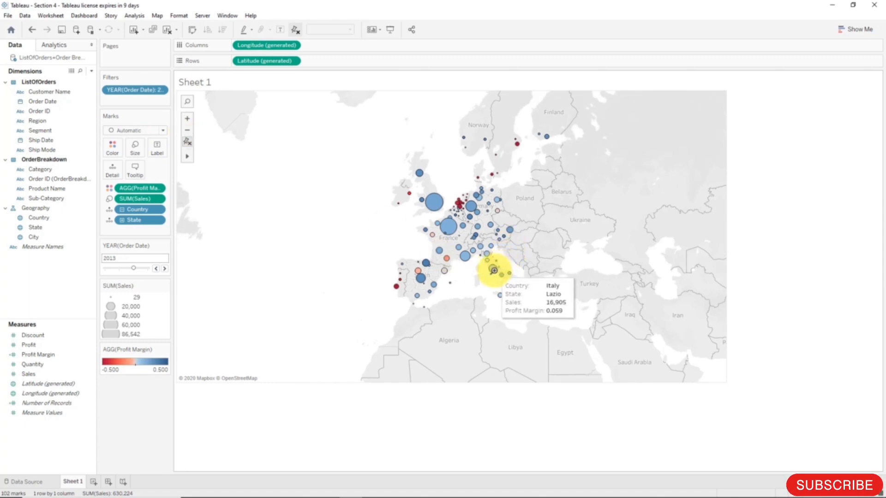
pyautogui.moveTo(484, 255)
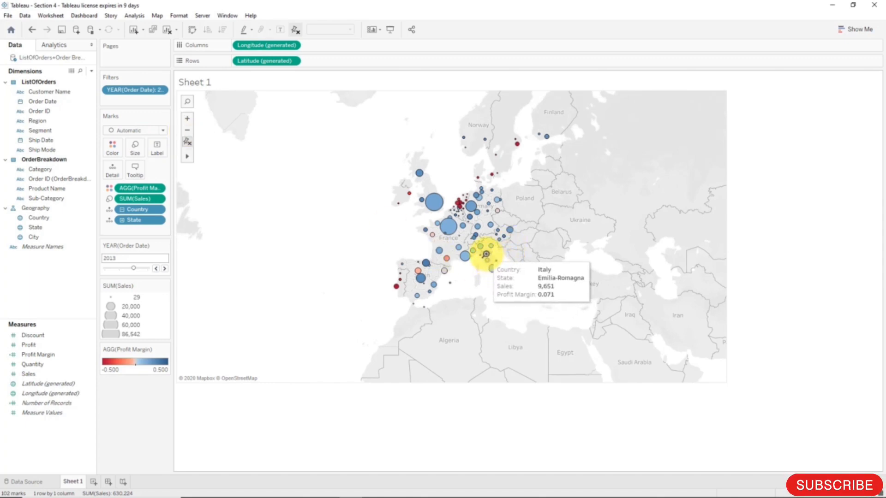
pyautogui.moveTo(488, 254)
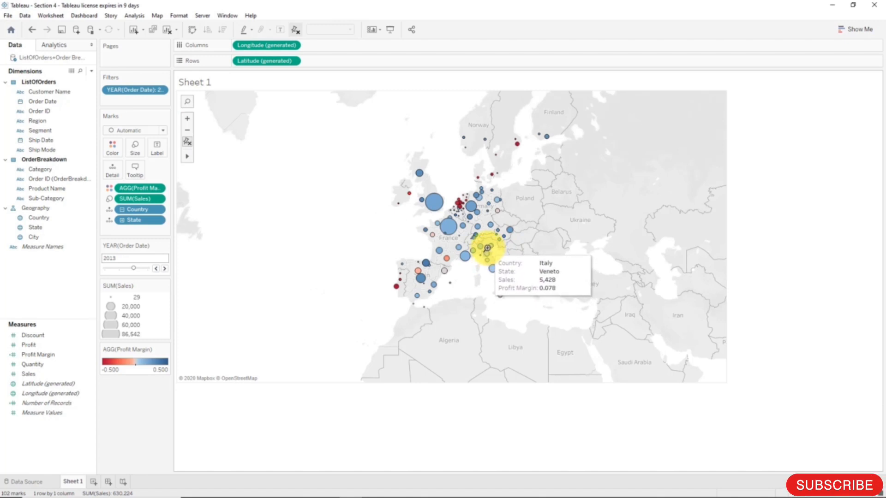
pyautogui.moveTo(350, 244)
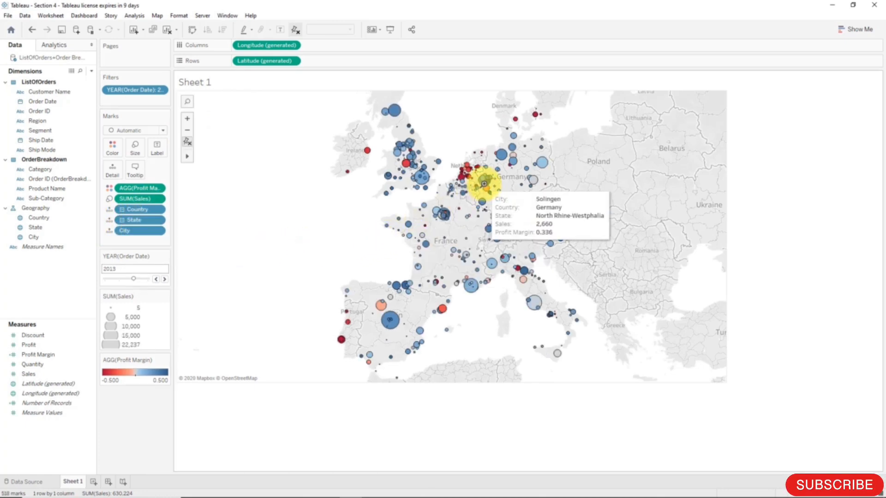
# Move the YEAR(Order Date) filter back to 2012
pyautogui.click(157, 279)
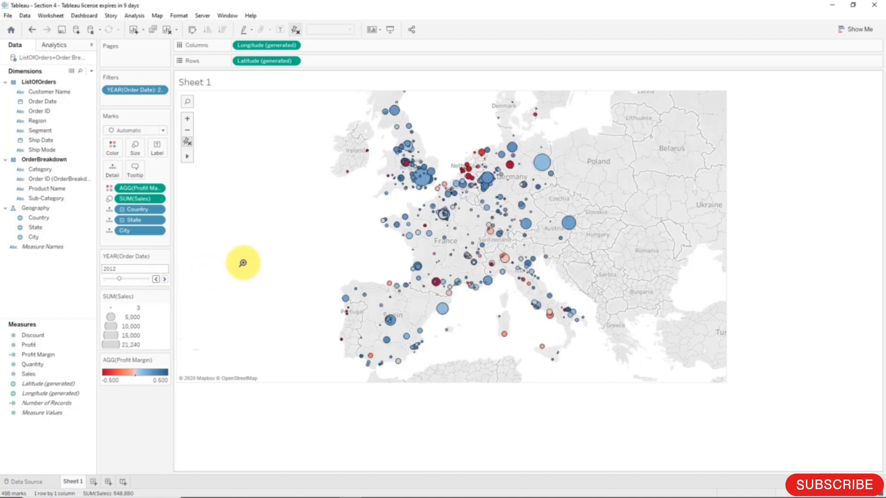
pyautogui.moveTo(506, 165)
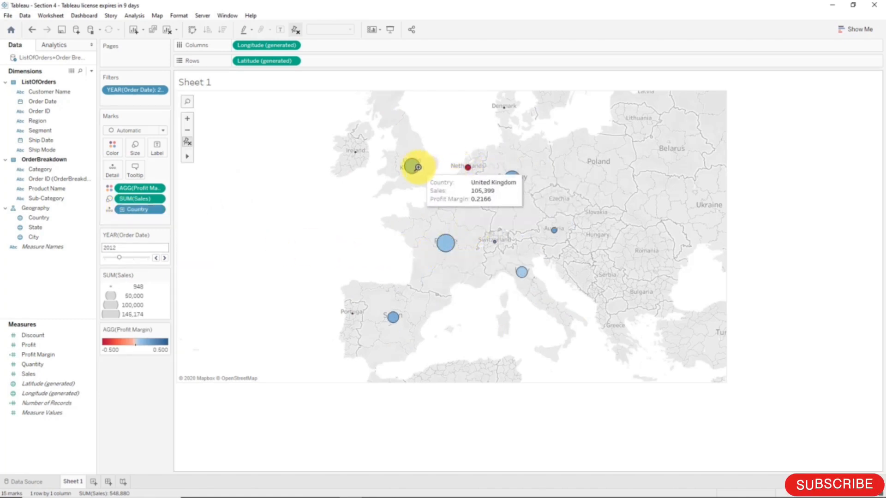
pyautogui.moveTo(274, 189)
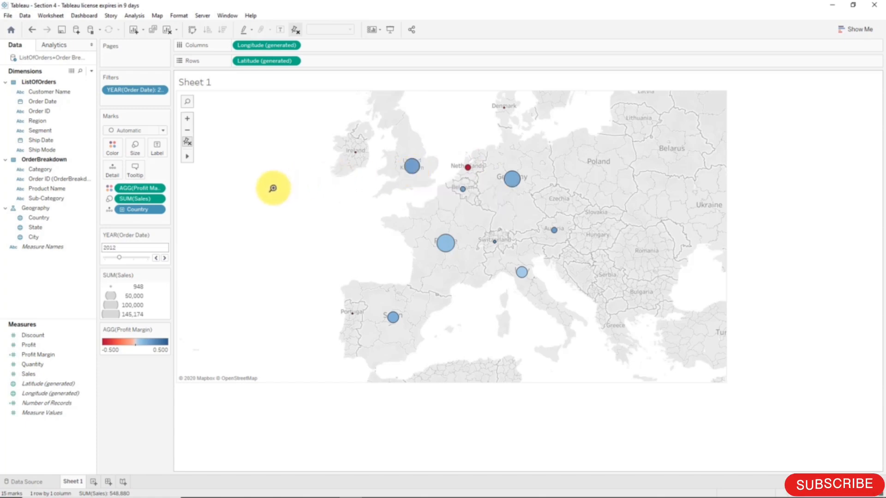
pyautogui.moveTo(247, 182)
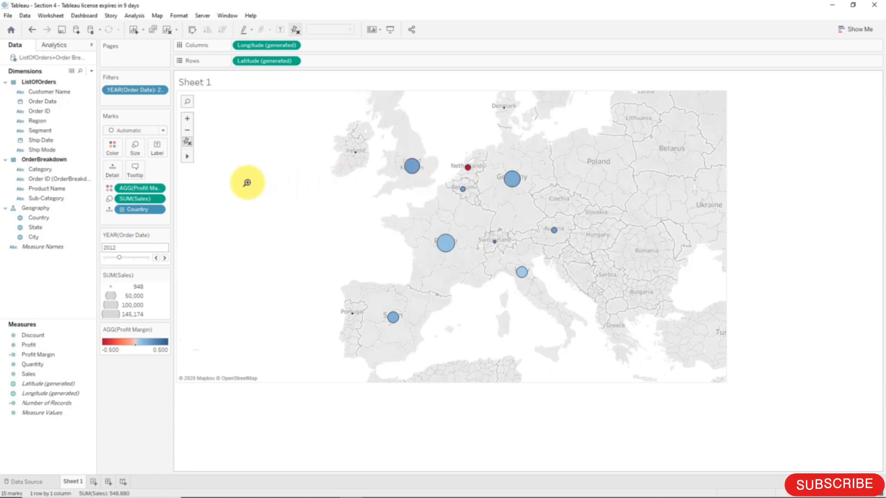